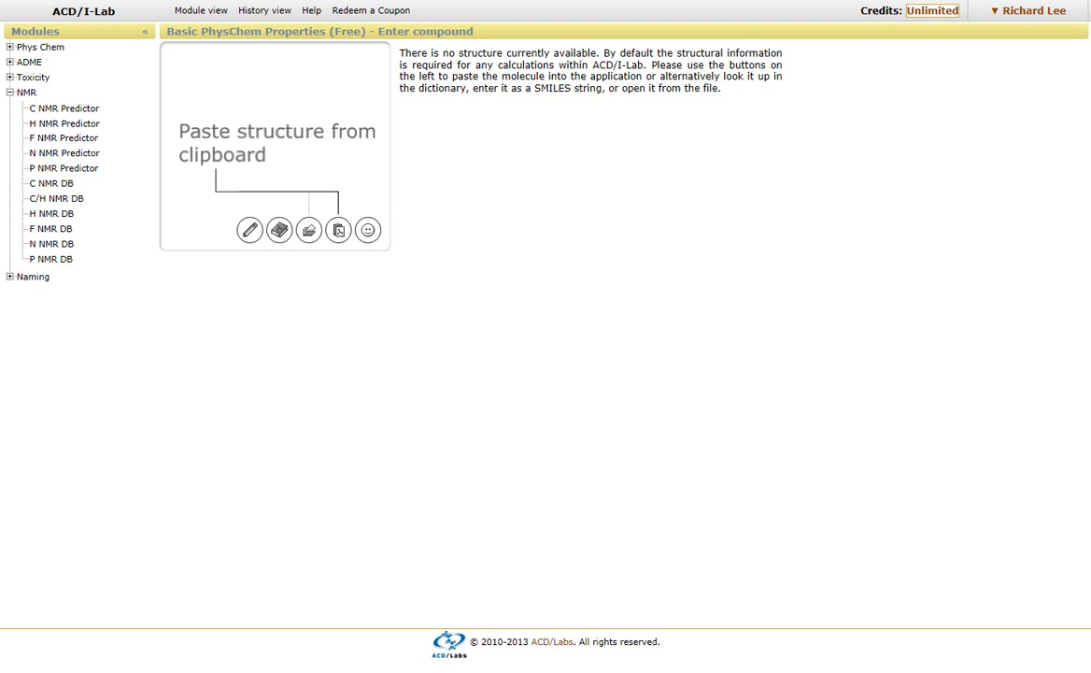
Step: Paste the copied ibuprofen-like structure into I-Lab to compute its basic physchem properties
{"action": "left_click", "coordinate": [250, 230]}
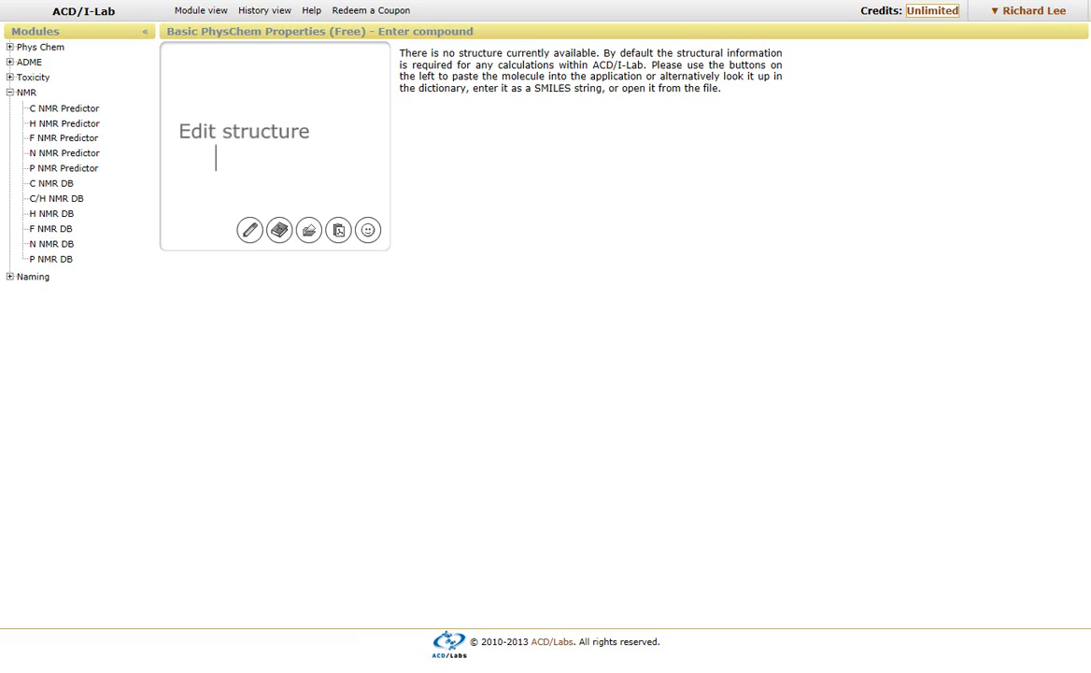
{"action": "mouse_move", "coordinate": [279, 230]}
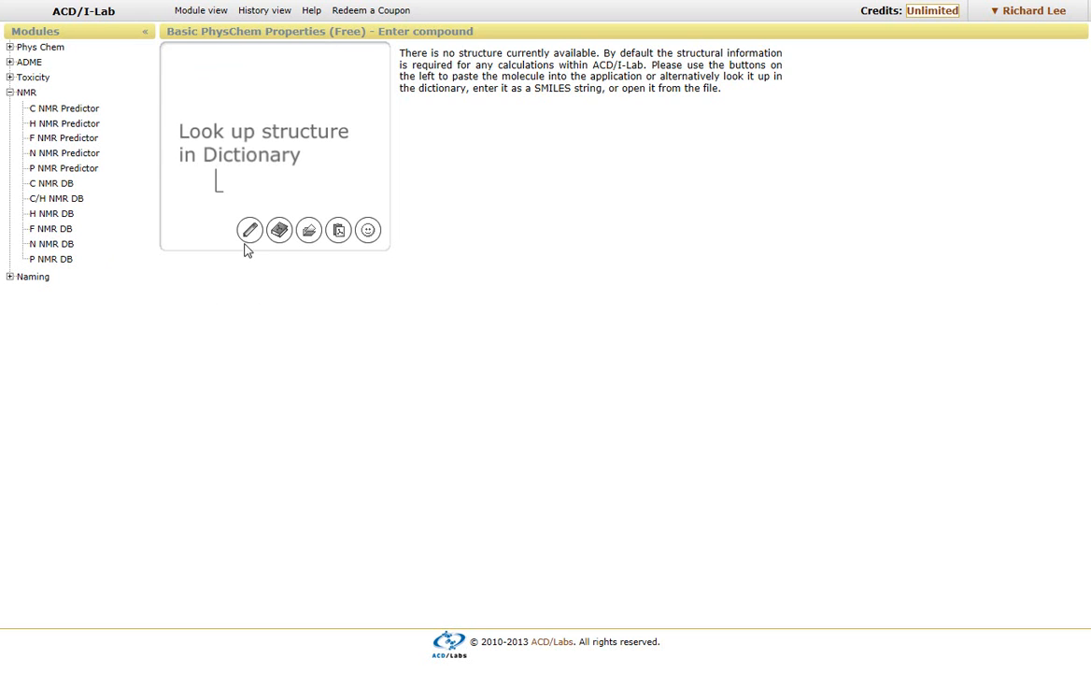
{"action": "mouse_move", "coordinate": [279, 230]}
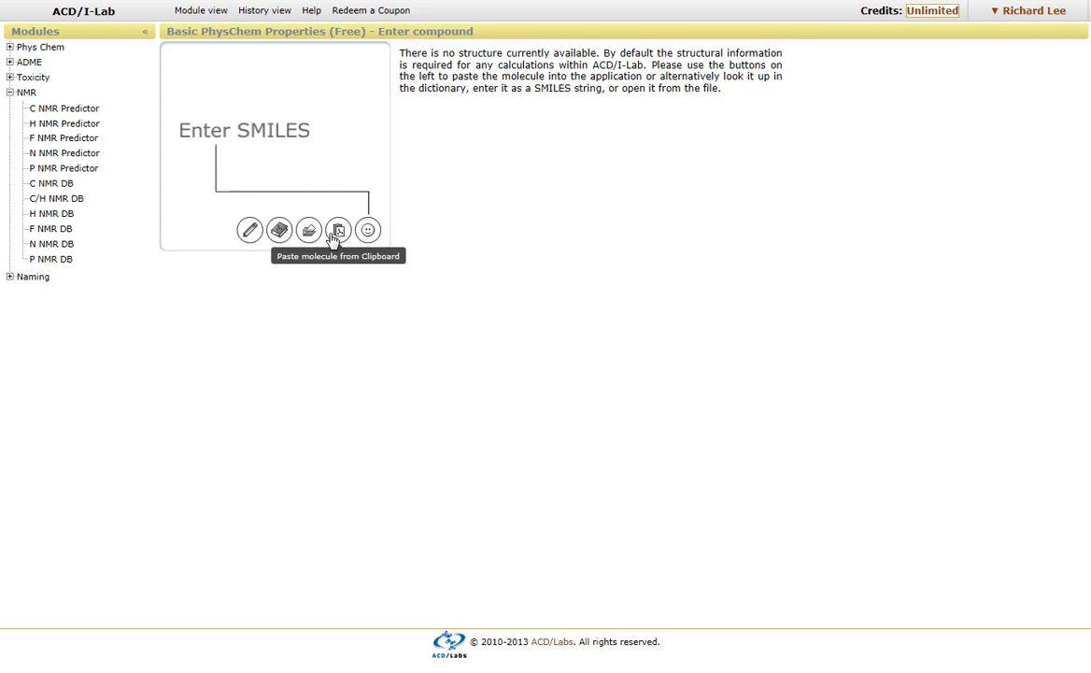
{"action": "left_click", "coordinate": [337, 230]}
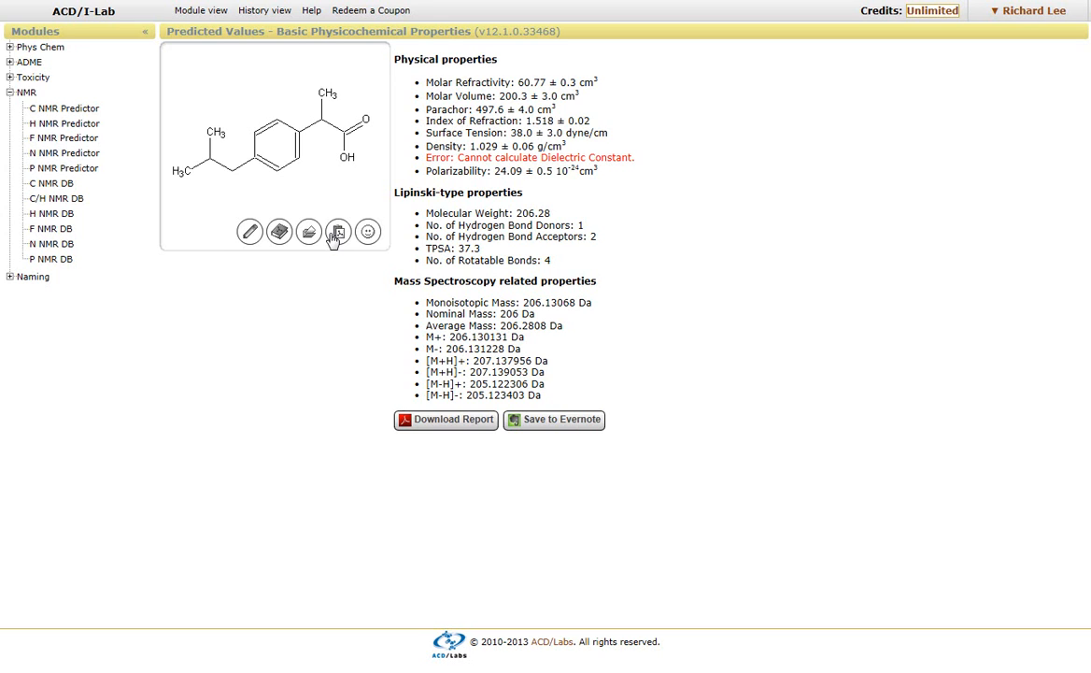
{"action": "mouse_move", "coordinate": [338, 232]}
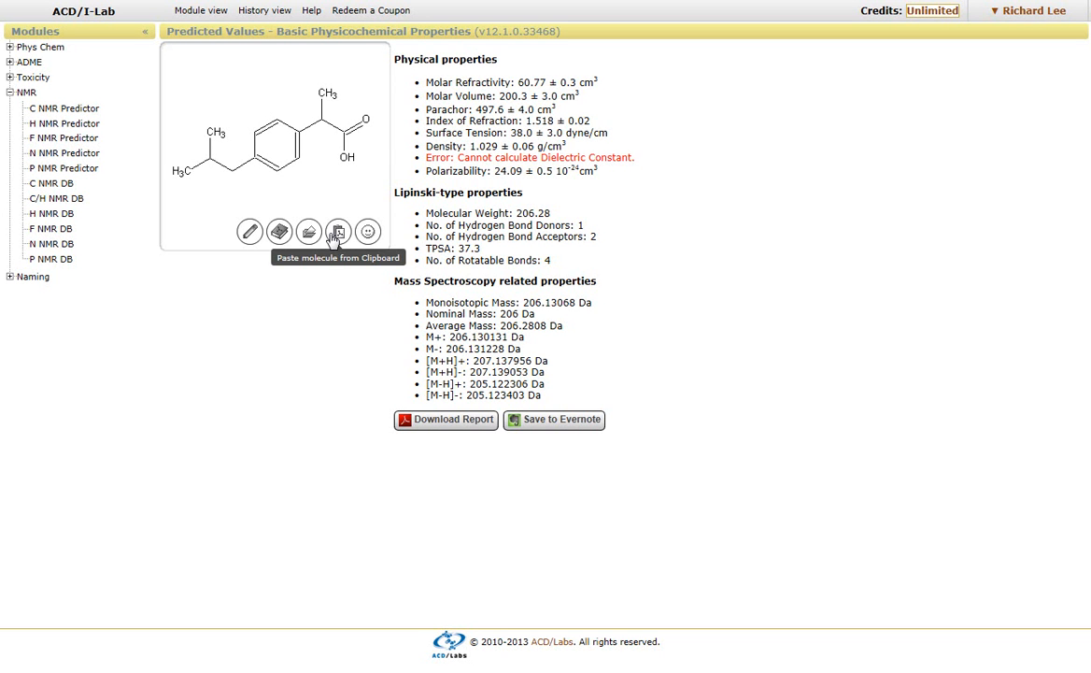
{"action": "mouse_move", "coordinate": [248, 313]}
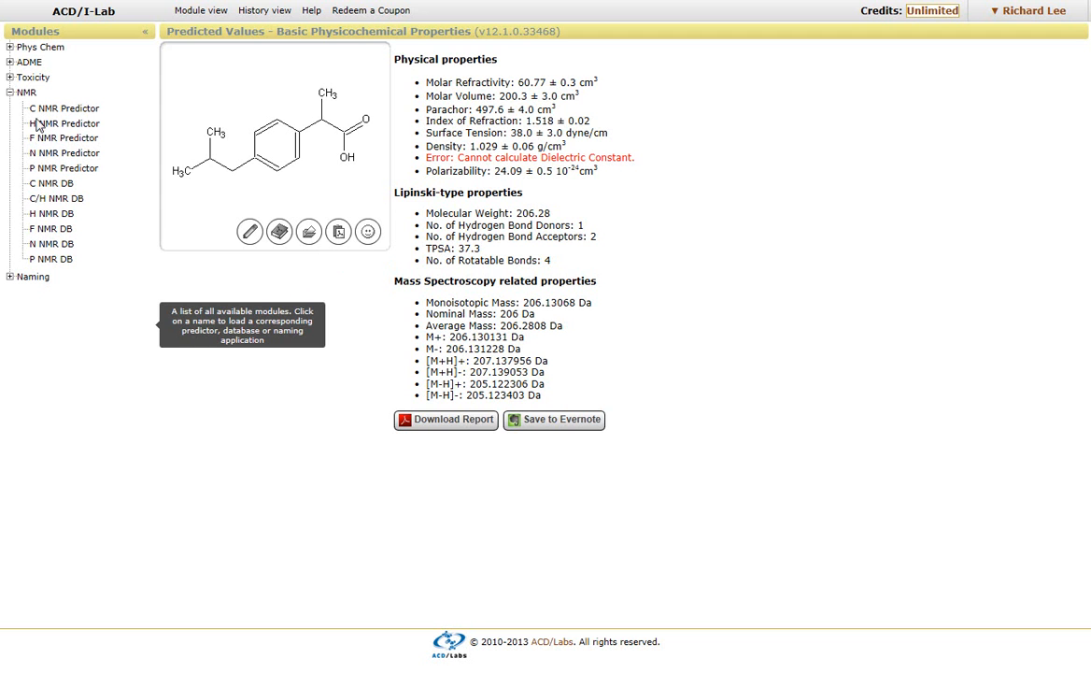
Step: Run the H NMR Predictor on the structure and link a spectrum peak to its atom
{"action": "left_click", "coordinate": [63, 123]}
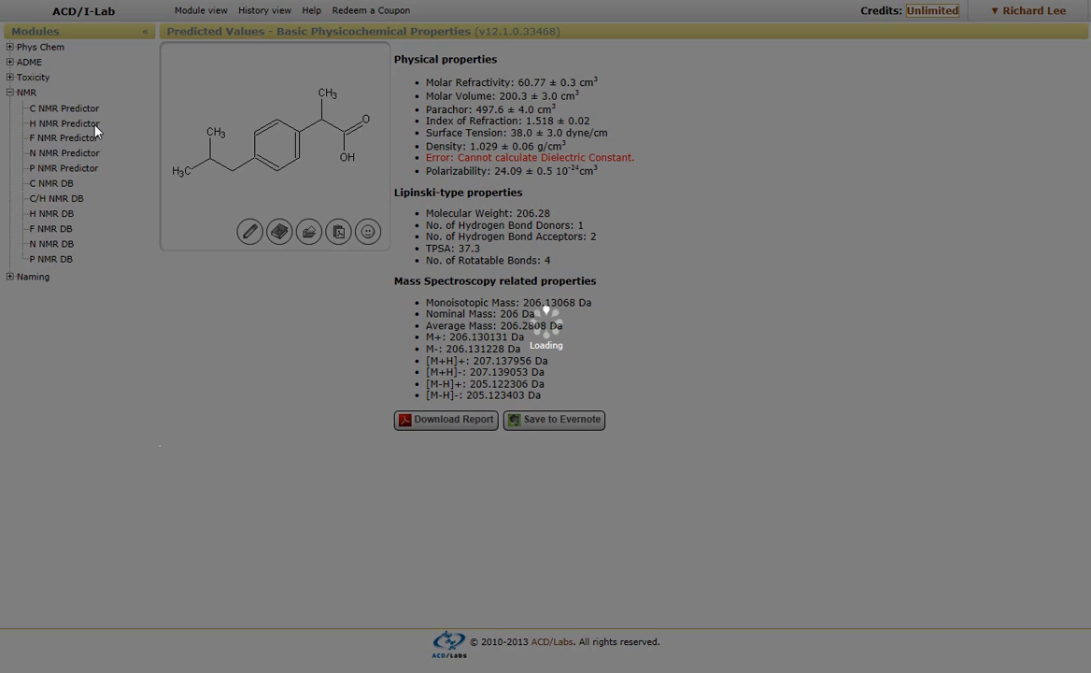
{"action": "left_click", "coordinate": [61, 122]}
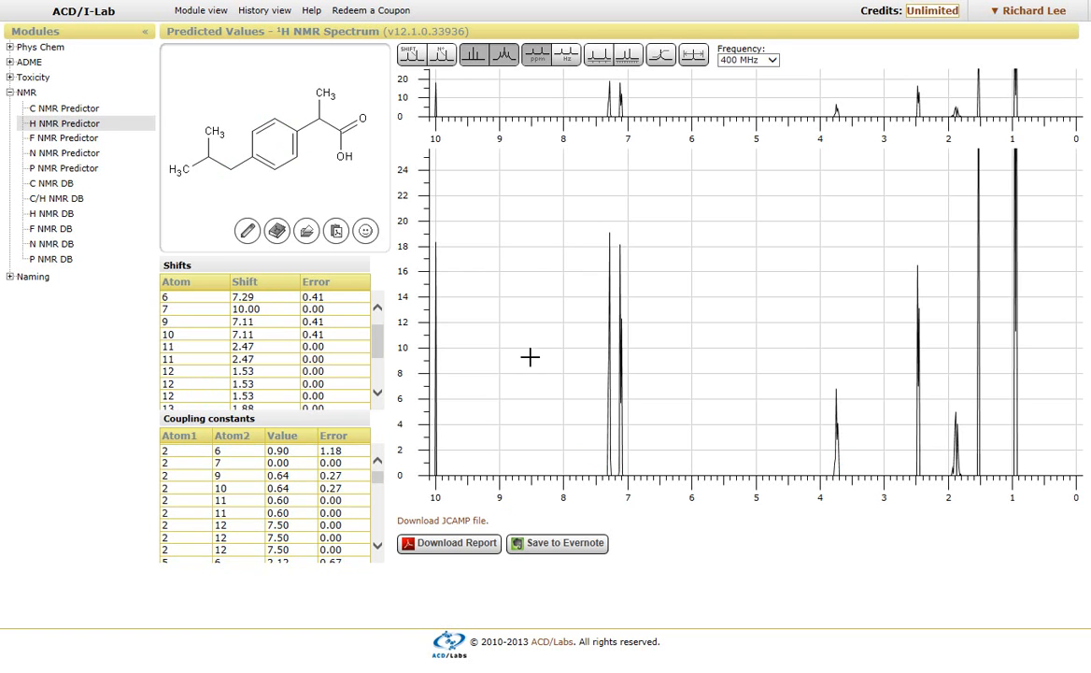
{"action": "mouse_move", "coordinate": [710, 526]}
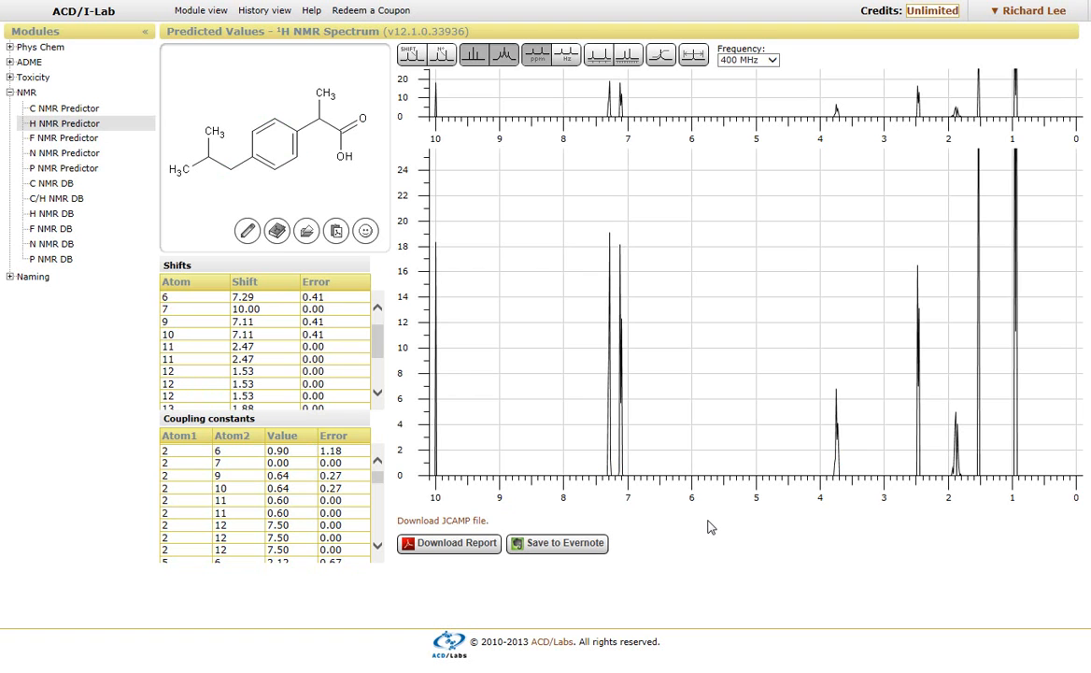
{"action": "mouse_move", "coordinate": [687, 520]}
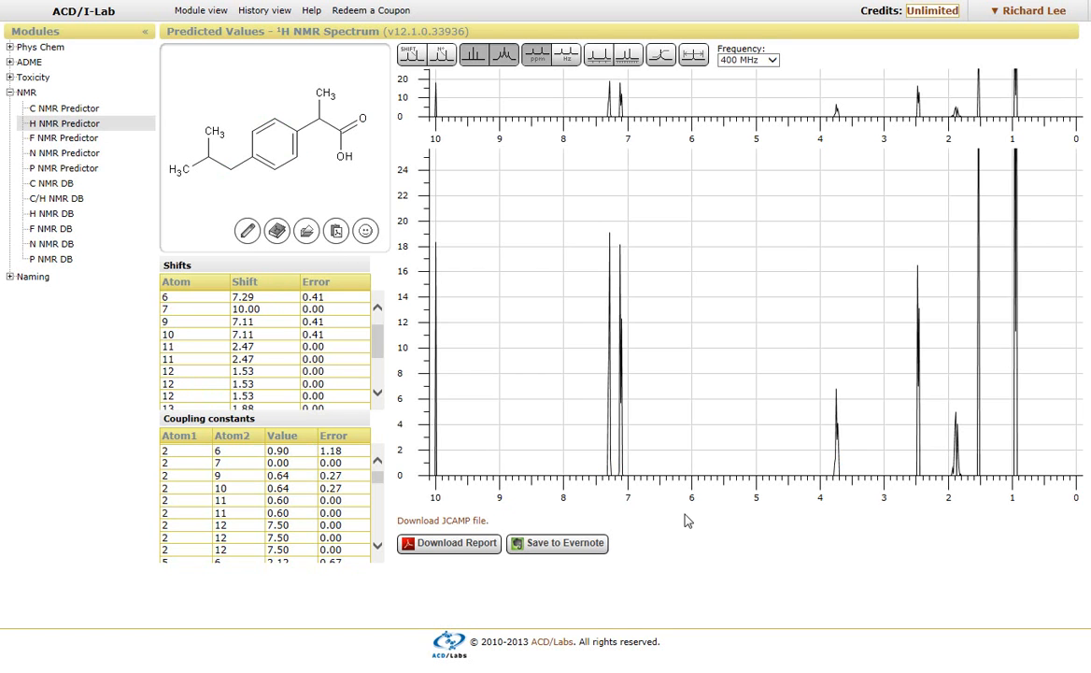
{"action": "mouse_move", "coordinate": [626, 416]}
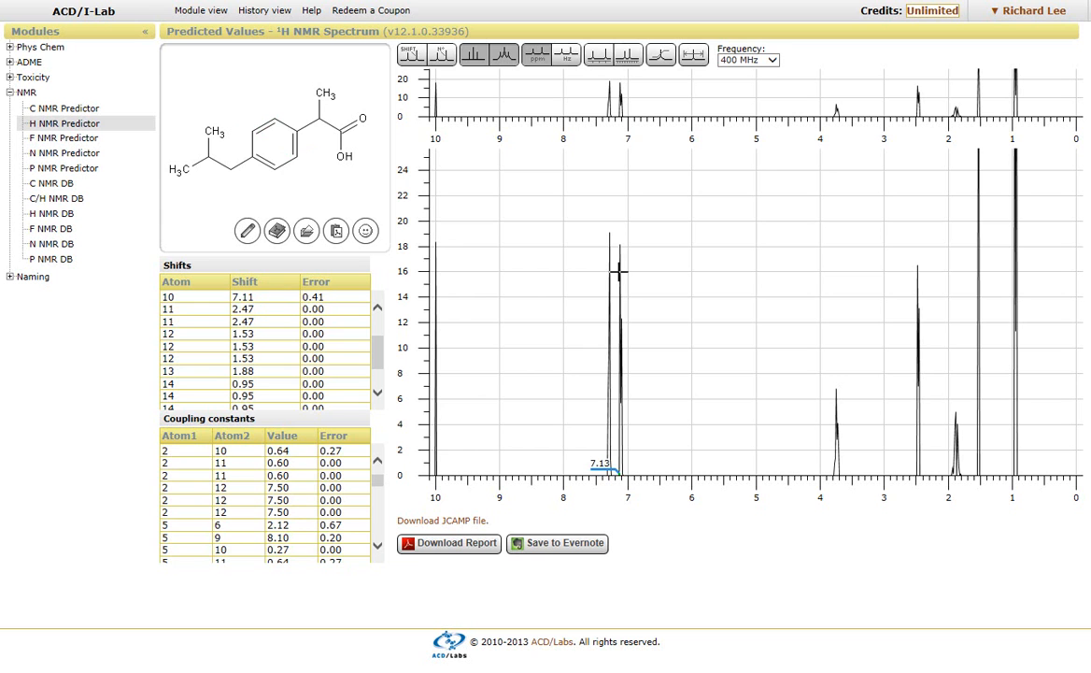
{"action": "left_click", "coordinate": [612, 271]}
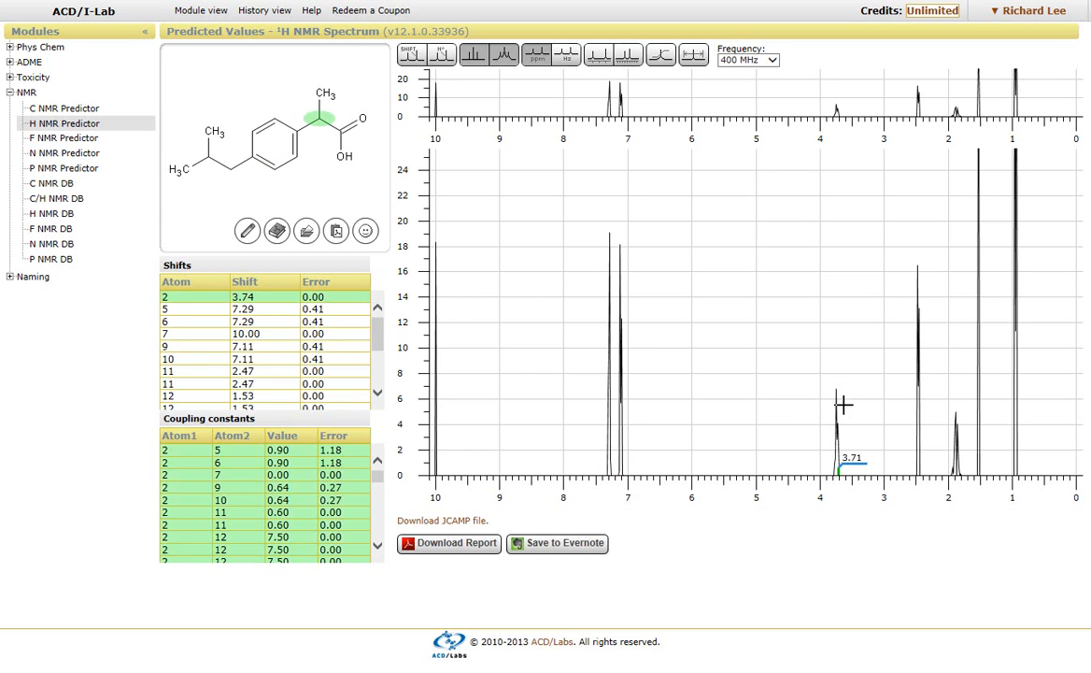
{"action": "mouse_move", "coordinate": [836, 404]}
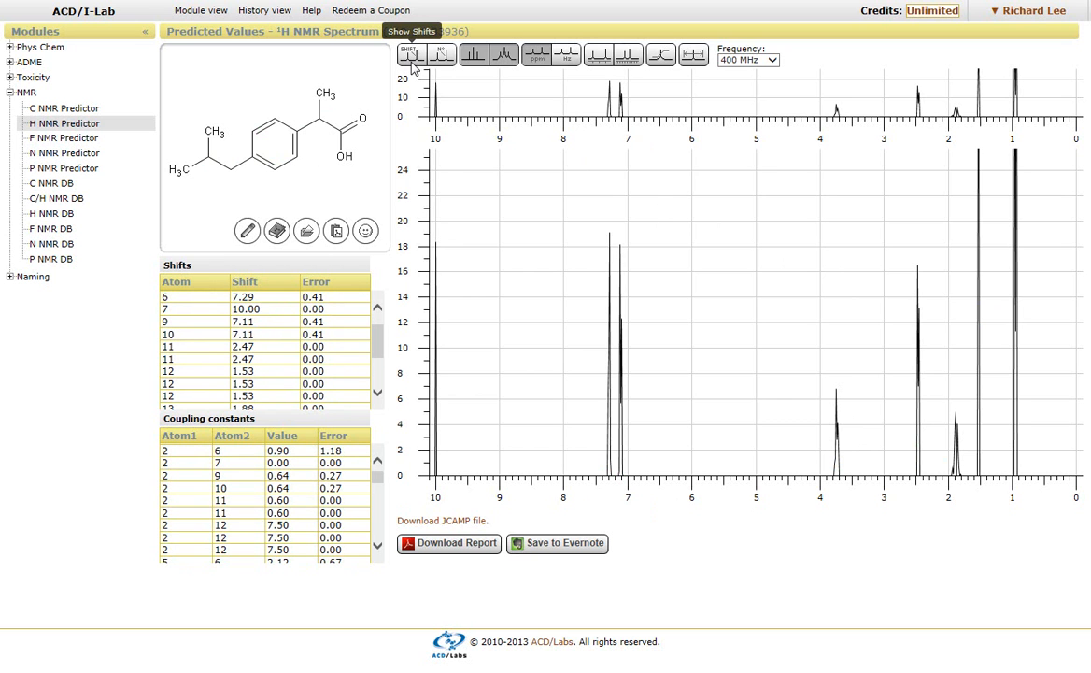
{"action": "mouse_move", "coordinate": [484, 15]}
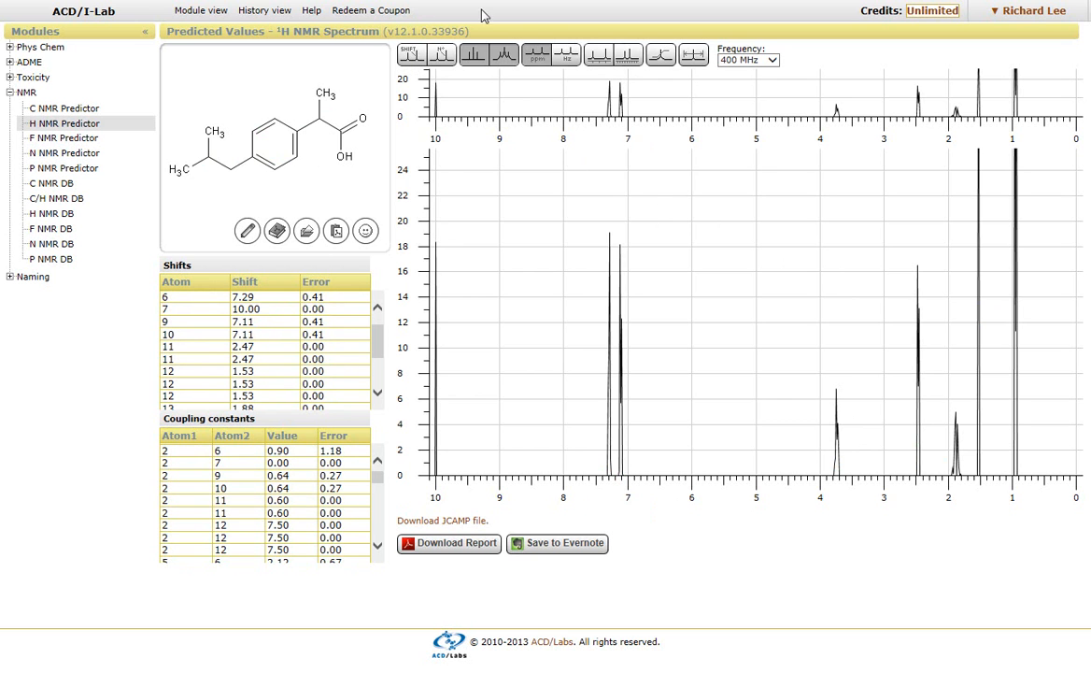
{"action": "mouse_move", "coordinate": [411, 54]}
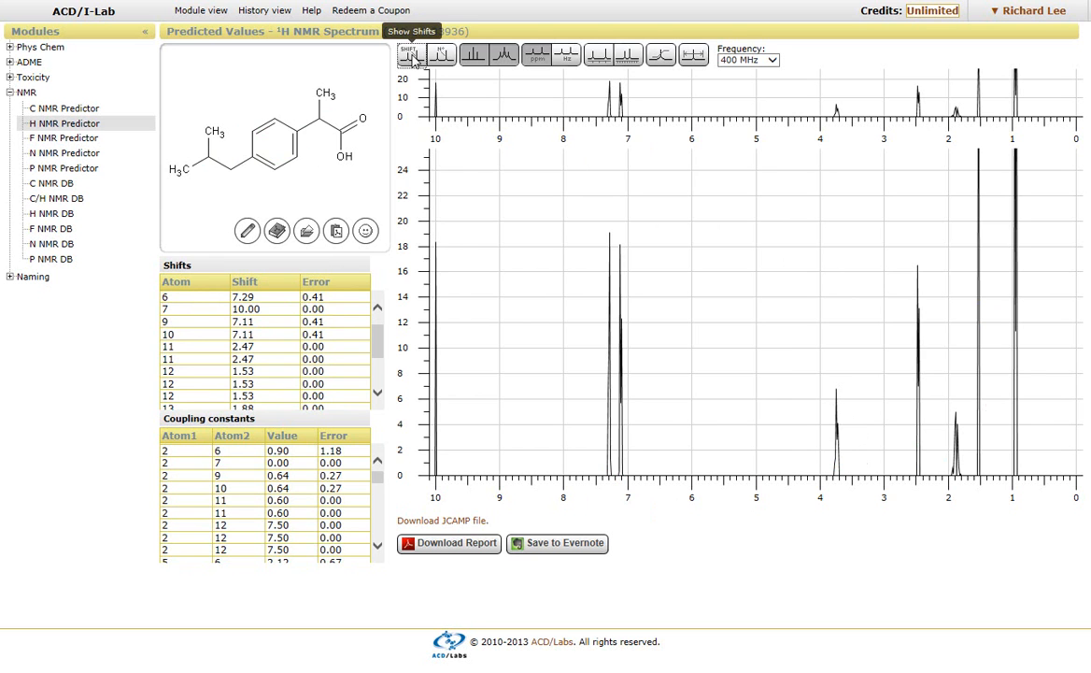
Step: Show shift labels and atom numbers on the 1H spectrum, then toggle the integral curve on and off
{"action": "left_click", "coordinate": [440, 54]}
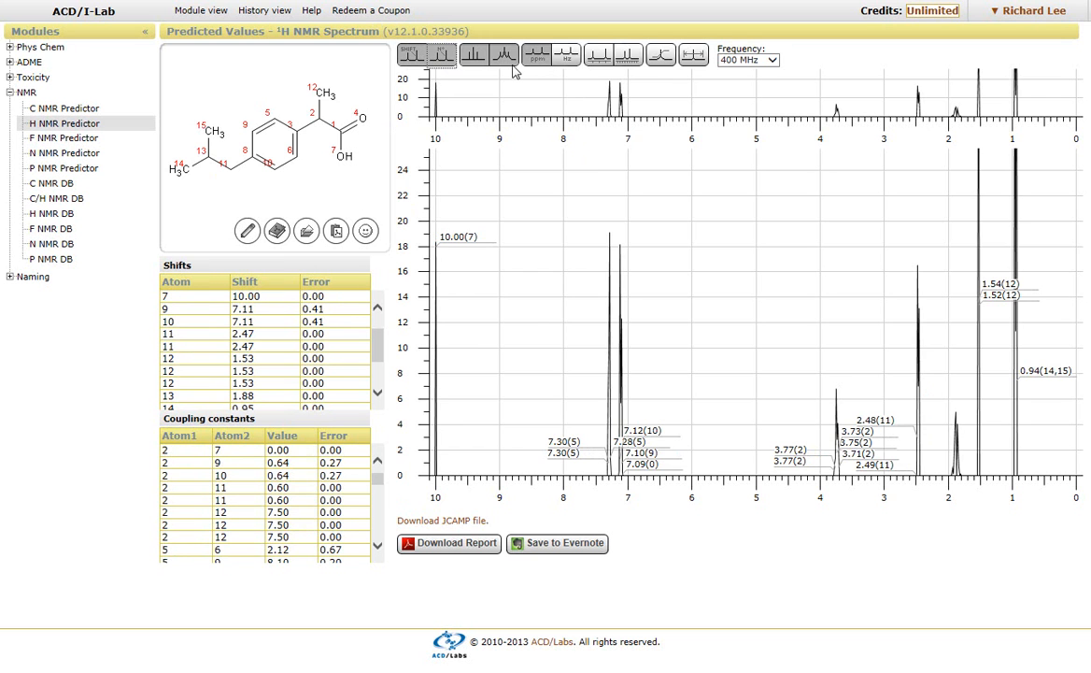
{"action": "mouse_move", "coordinate": [504, 54]}
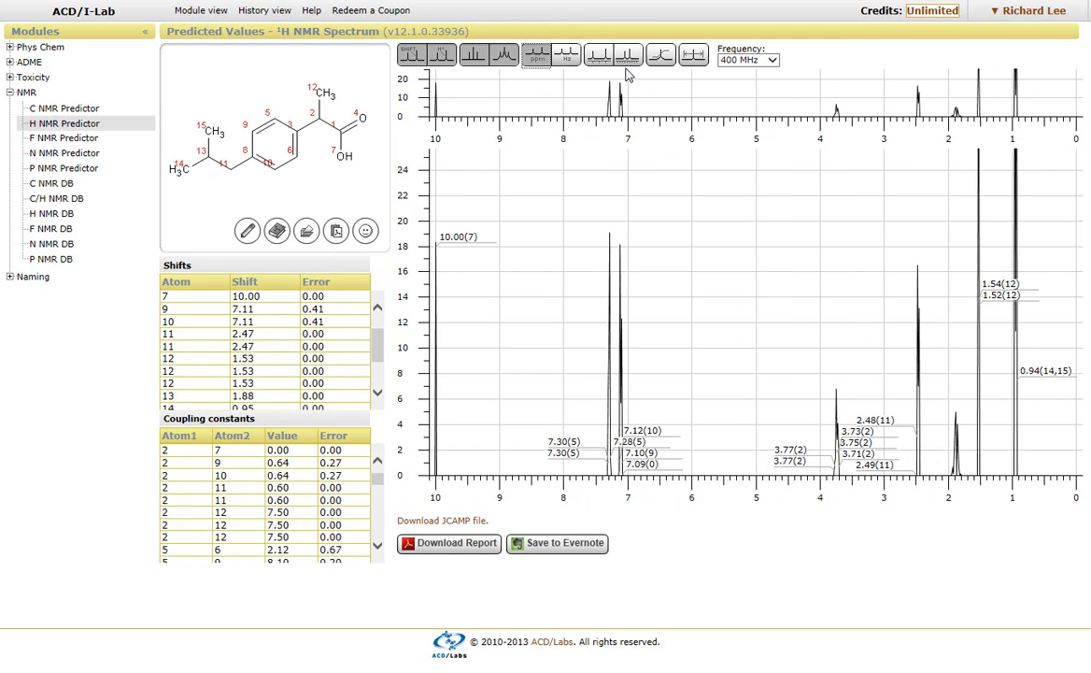
{"action": "mouse_move", "coordinate": [668, 70]}
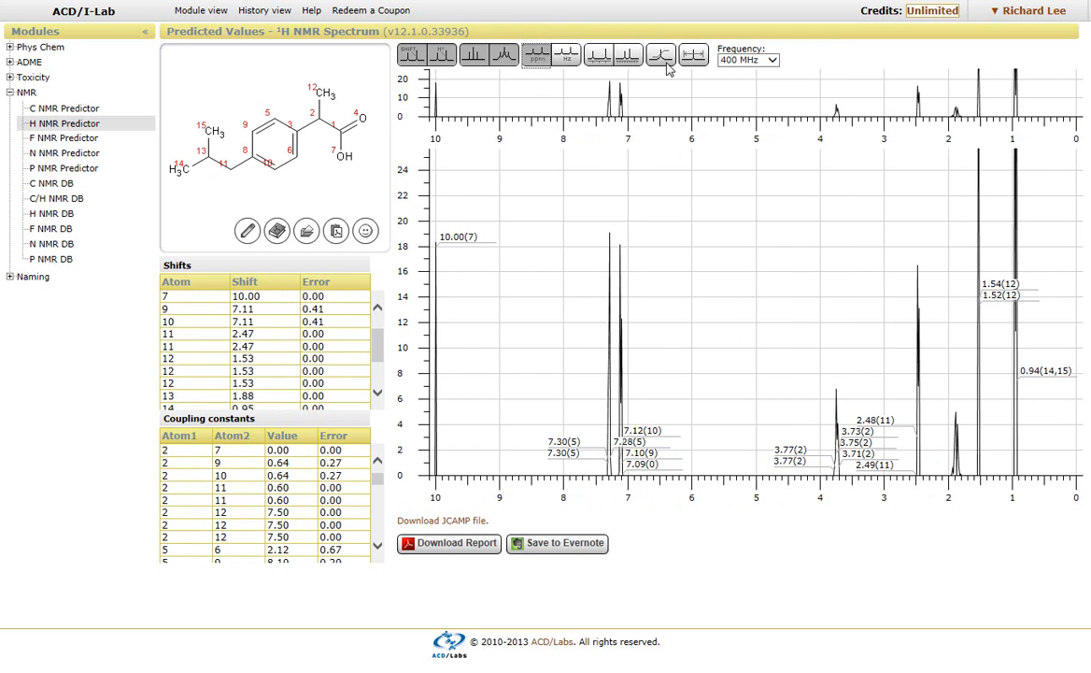
{"action": "left_click", "coordinate": [662, 55]}
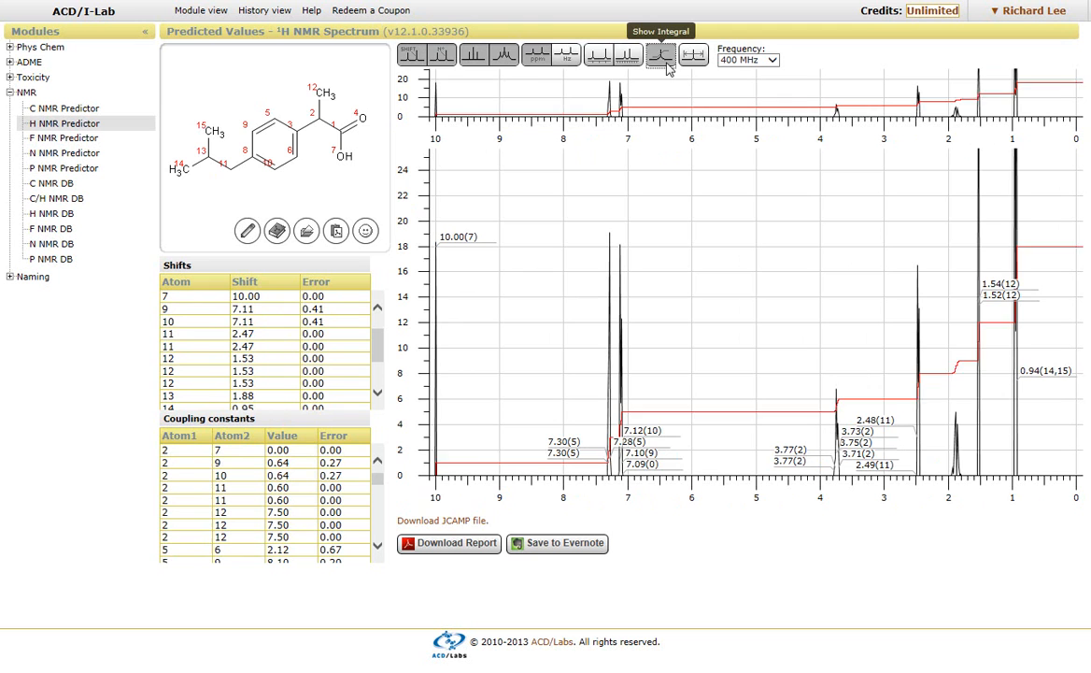
{"action": "left_click", "coordinate": [661, 54]}
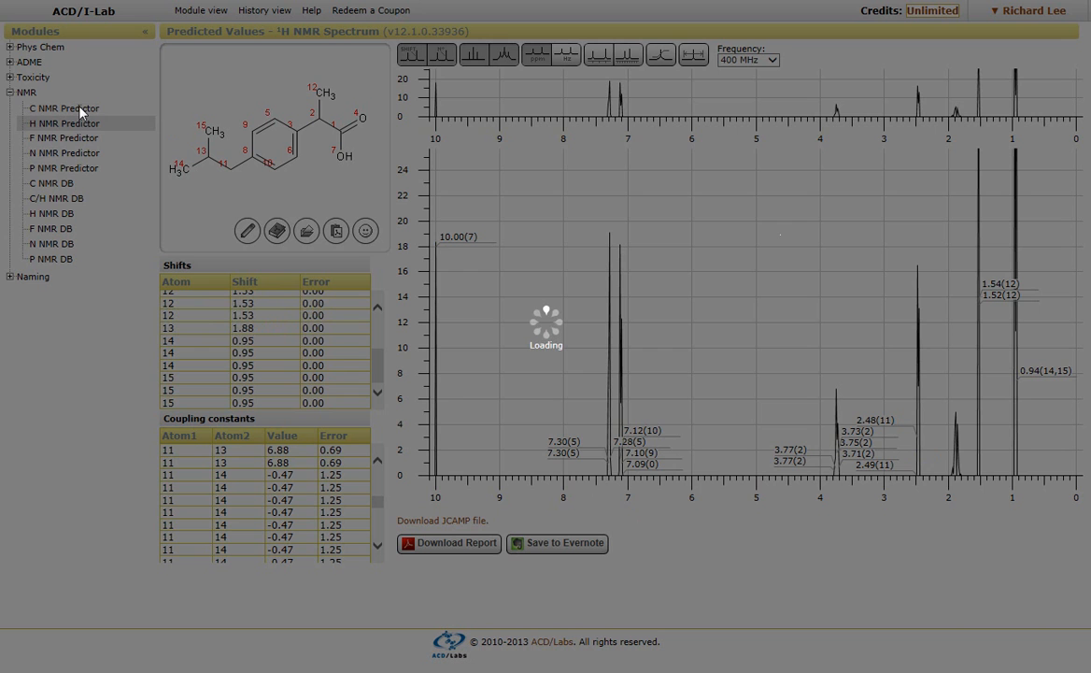
Step: Switch to the C NMR Predictor to view the predicted 13C spectrum and carbon shifts
{"action": "left_click", "coordinate": [63, 108]}
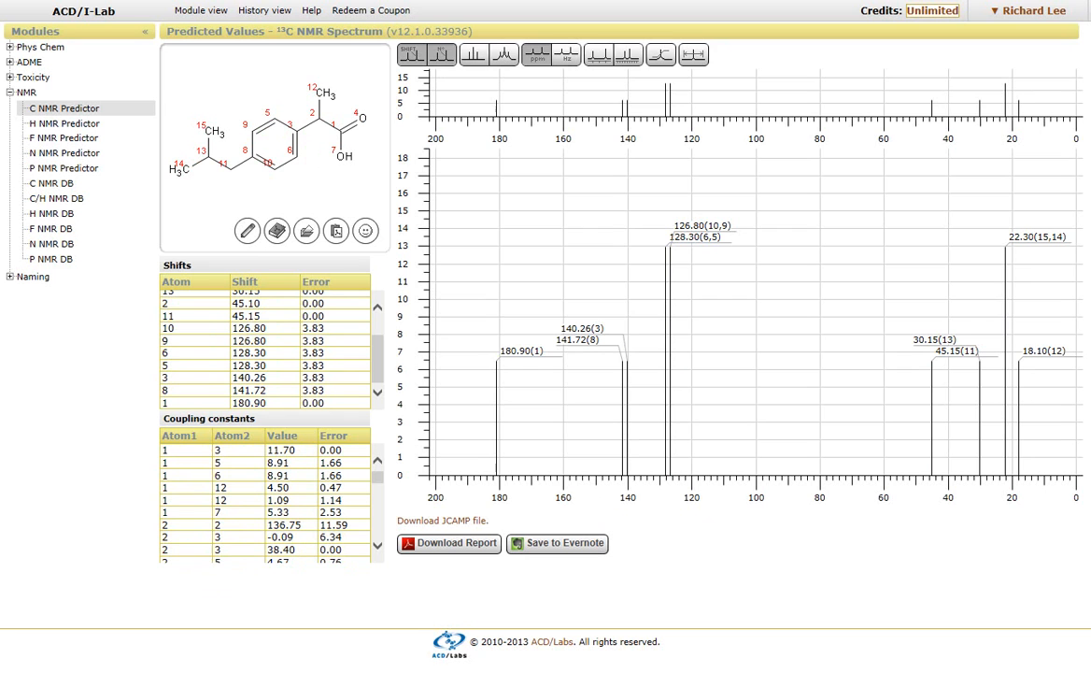
{"action": "mouse_move", "coordinate": [523, 557]}
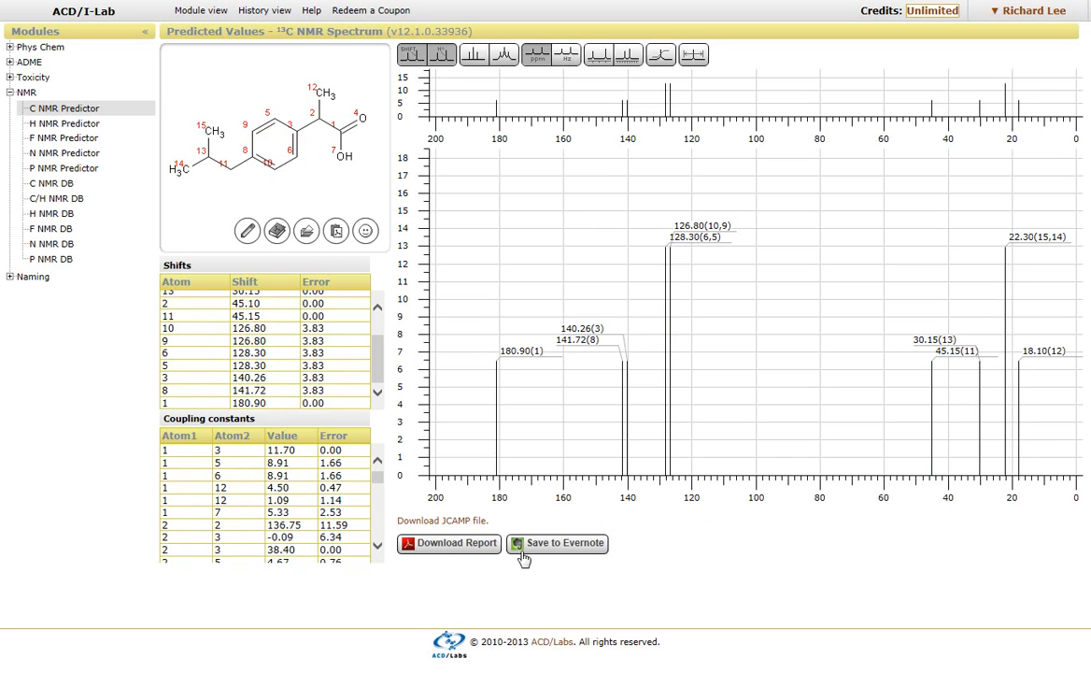
{"action": "mouse_move", "coordinate": [467, 559]}
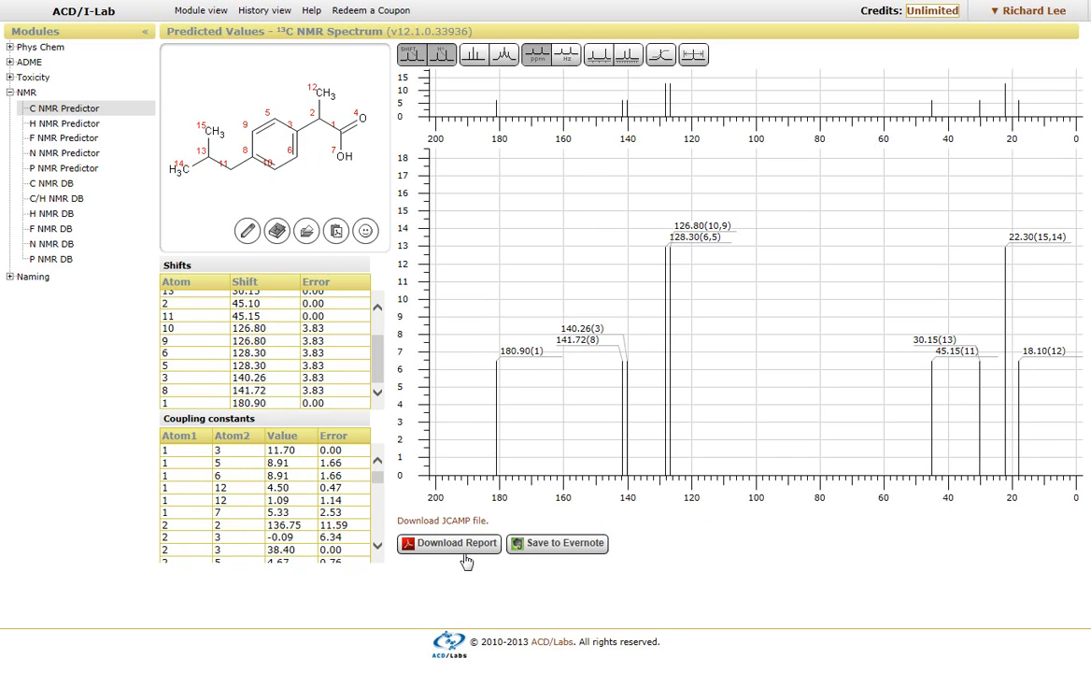
{"action": "mouse_move", "coordinate": [584, 565]}
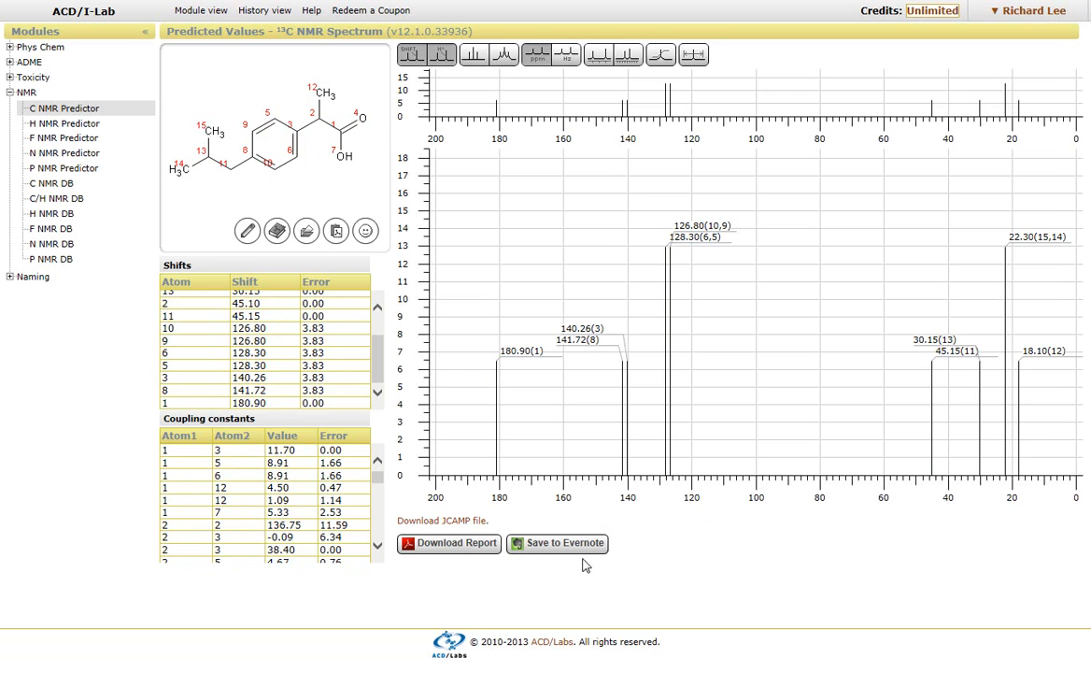
{"action": "mouse_move", "coordinate": [555, 535]}
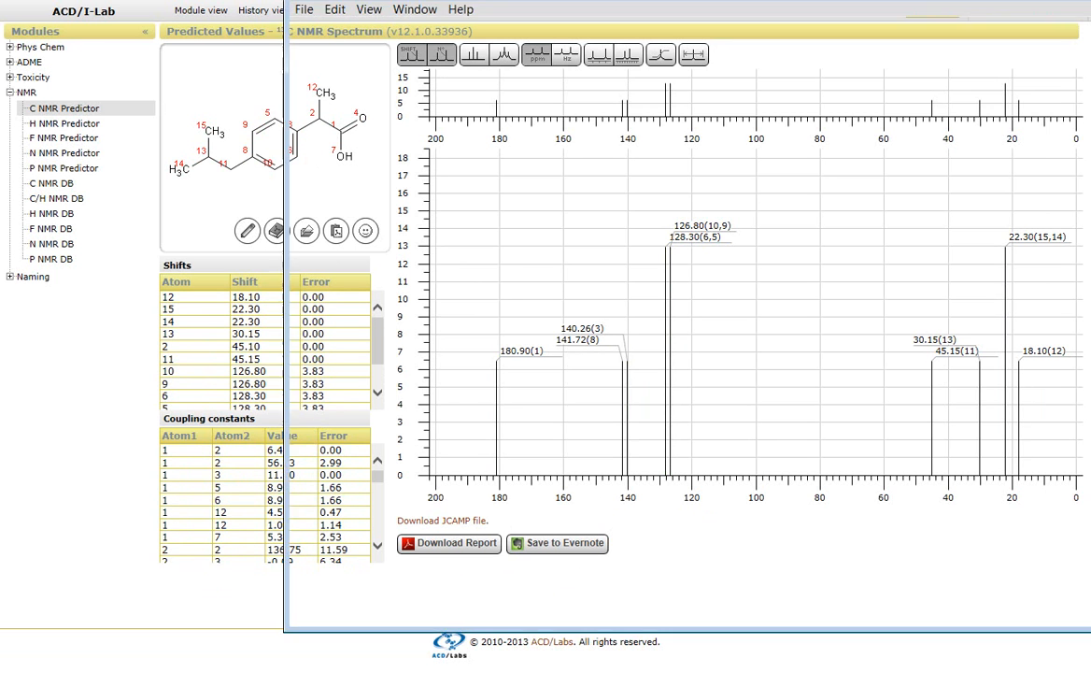
Step: Download the 13C NMR report PDF, view it at 100% zoom, and advance two pages
{"action": "left_click", "coordinate": [449, 543]}
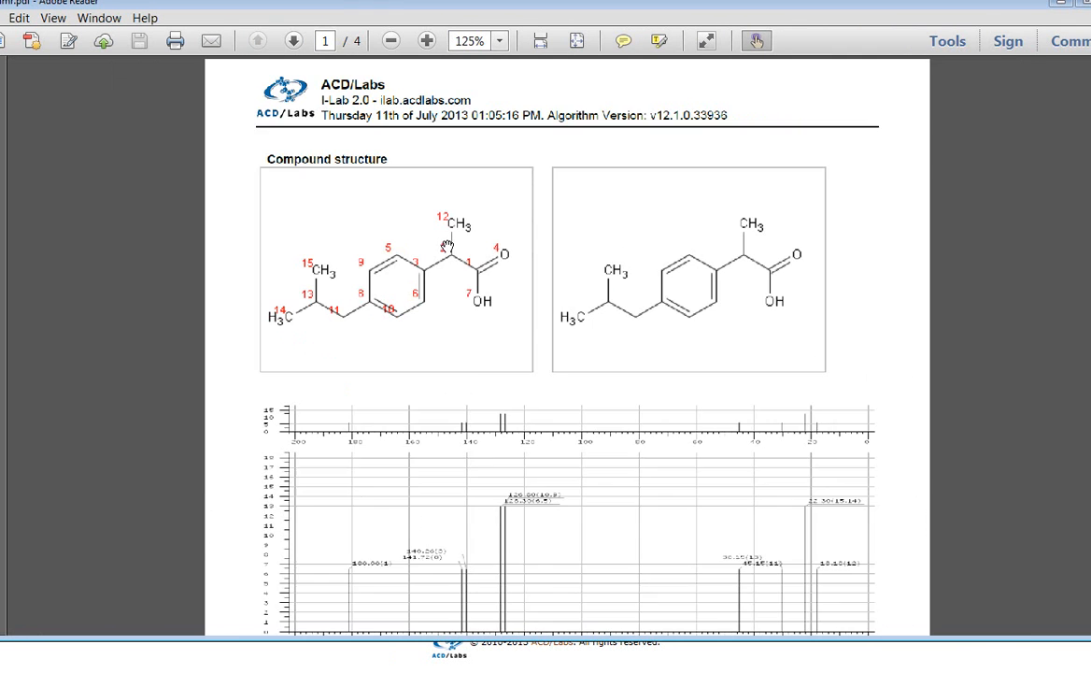
{"action": "left_click", "coordinate": [390, 40]}
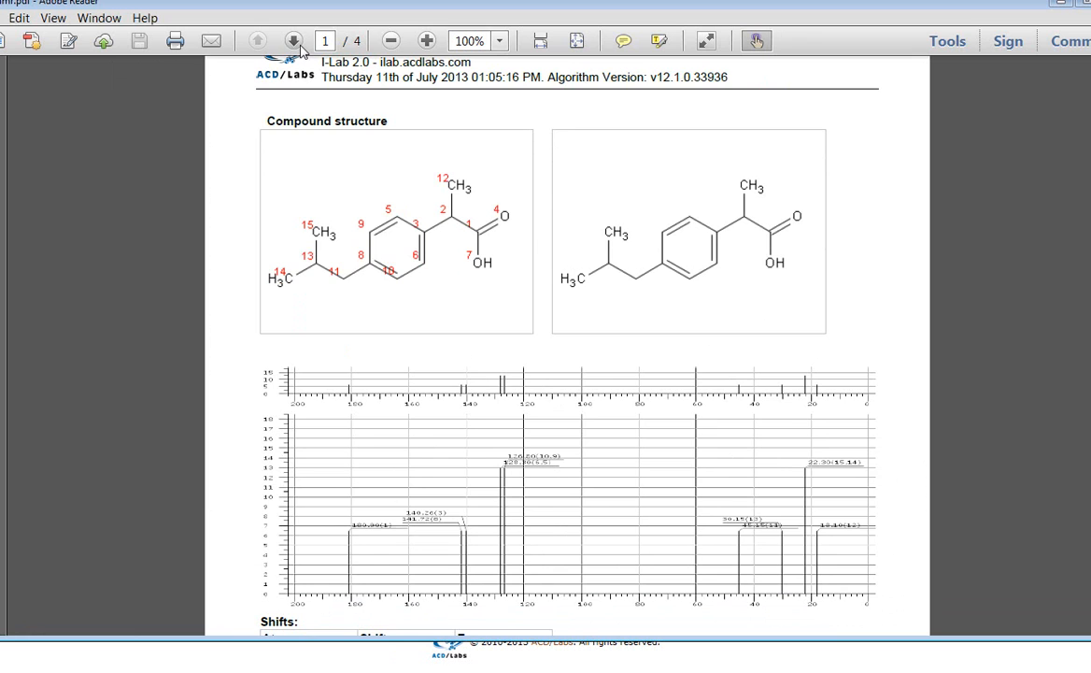
{"action": "left_click", "coordinate": [295, 40]}
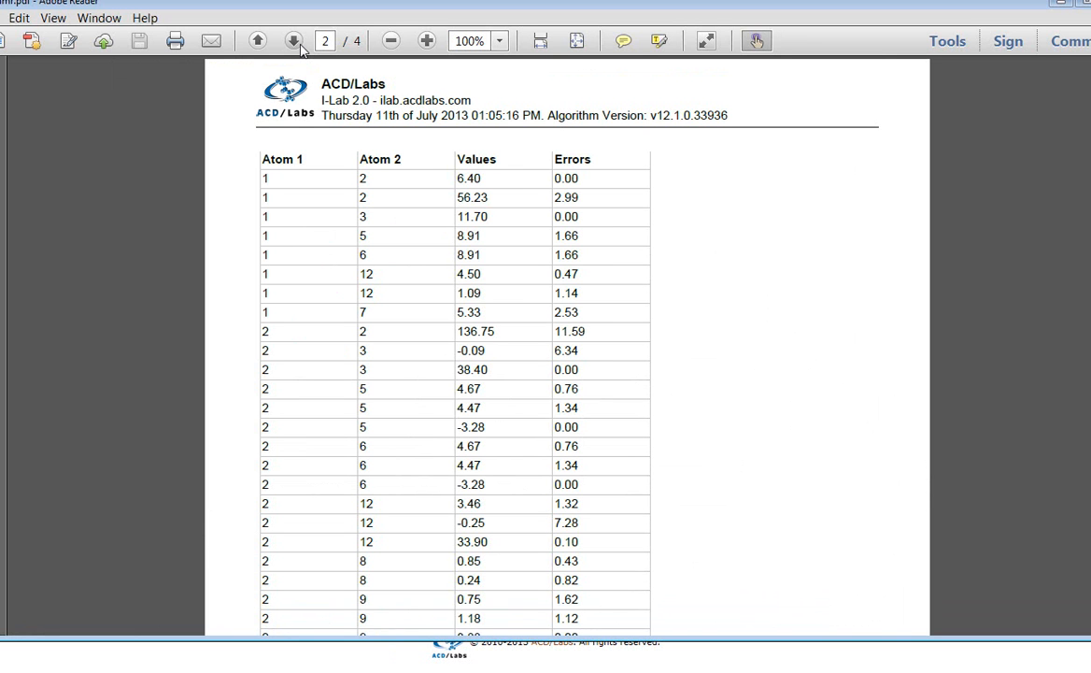
{"action": "left_click", "coordinate": [294, 40]}
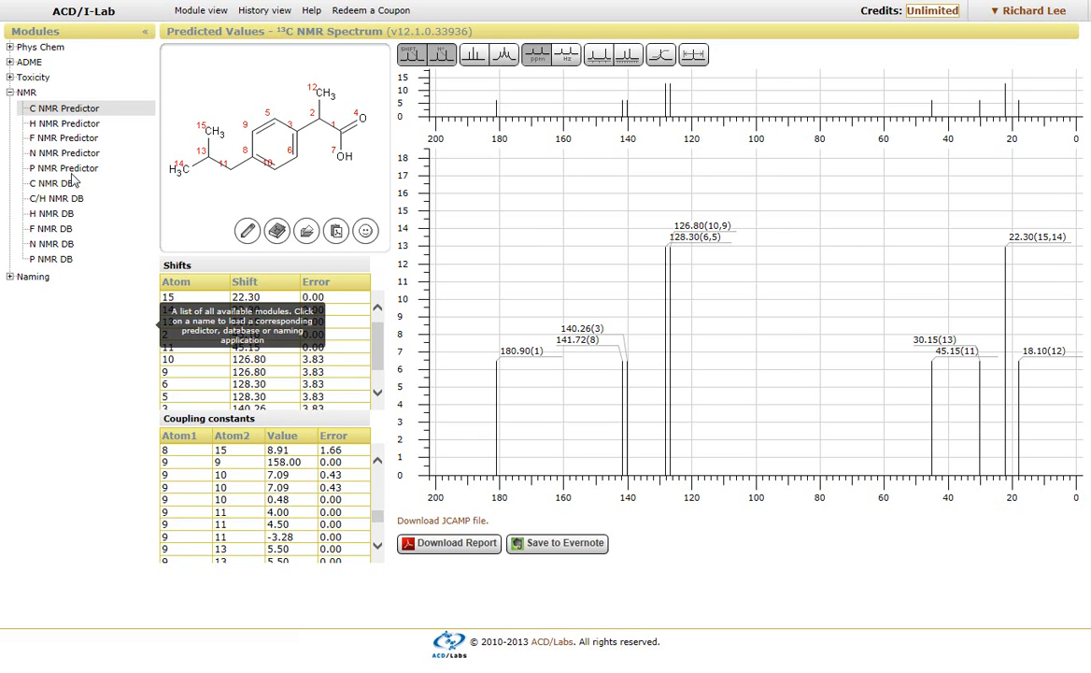
{"action": "mouse_move", "coordinate": [91, 252]}
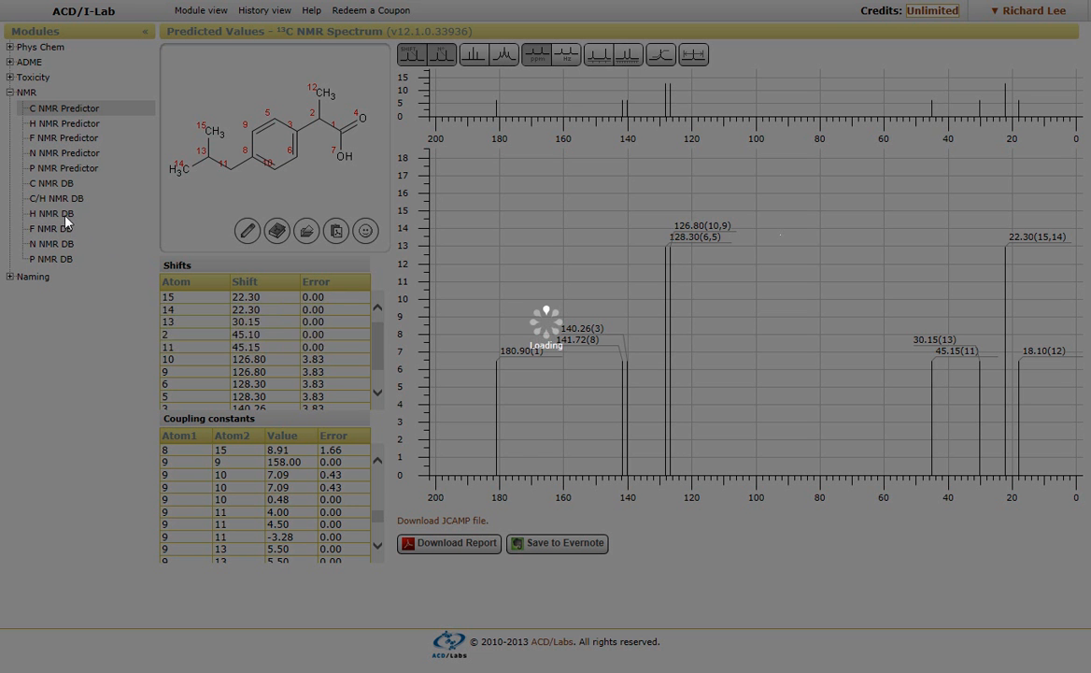
Step: Open the H NMR DB module under NMR for an exact-structure database query
{"action": "left_click", "coordinate": [51, 213]}
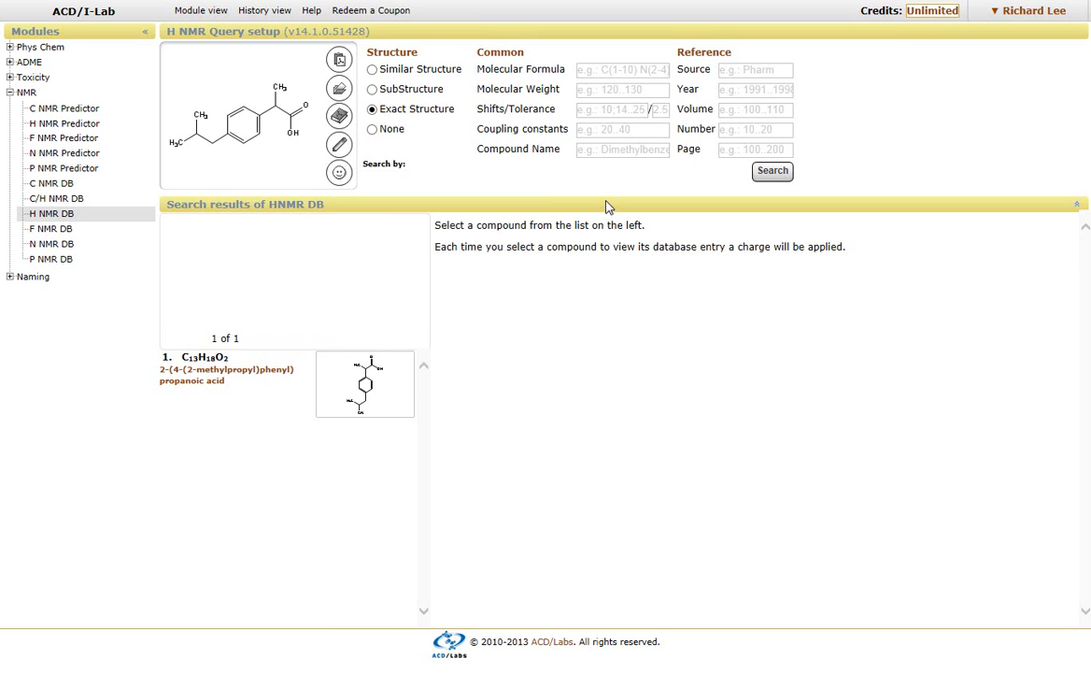
{"action": "mouse_move", "coordinate": [458, 79]}
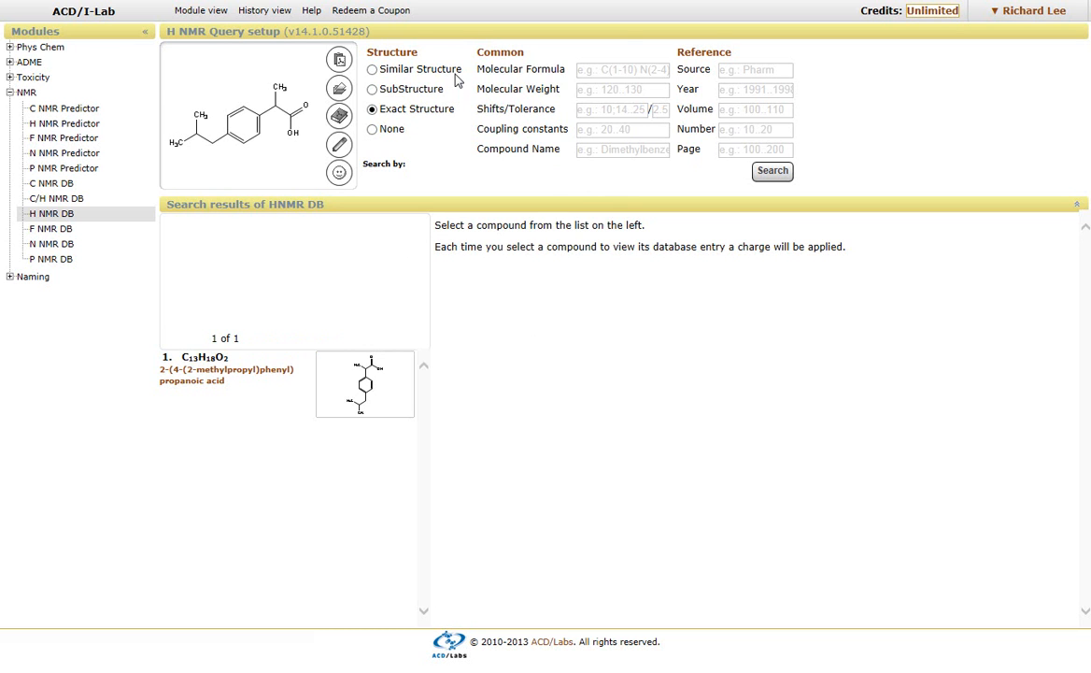
{"action": "mouse_move", "coordinate": [467, 110]}
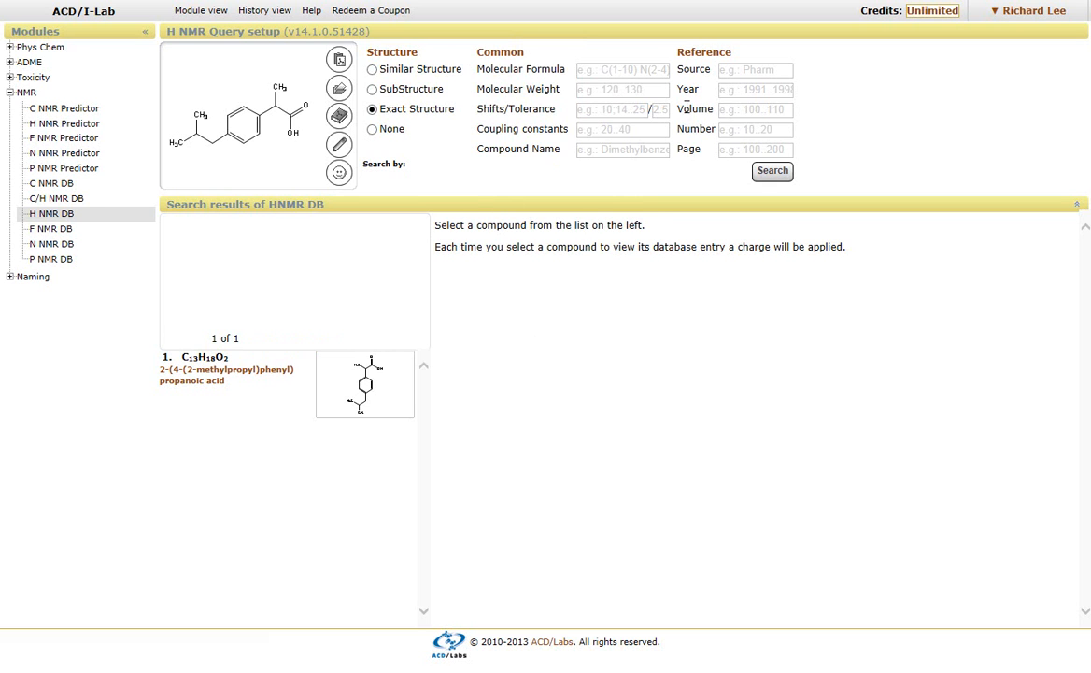
{"action": "mouse_move", "coordinate": [603, 44]}
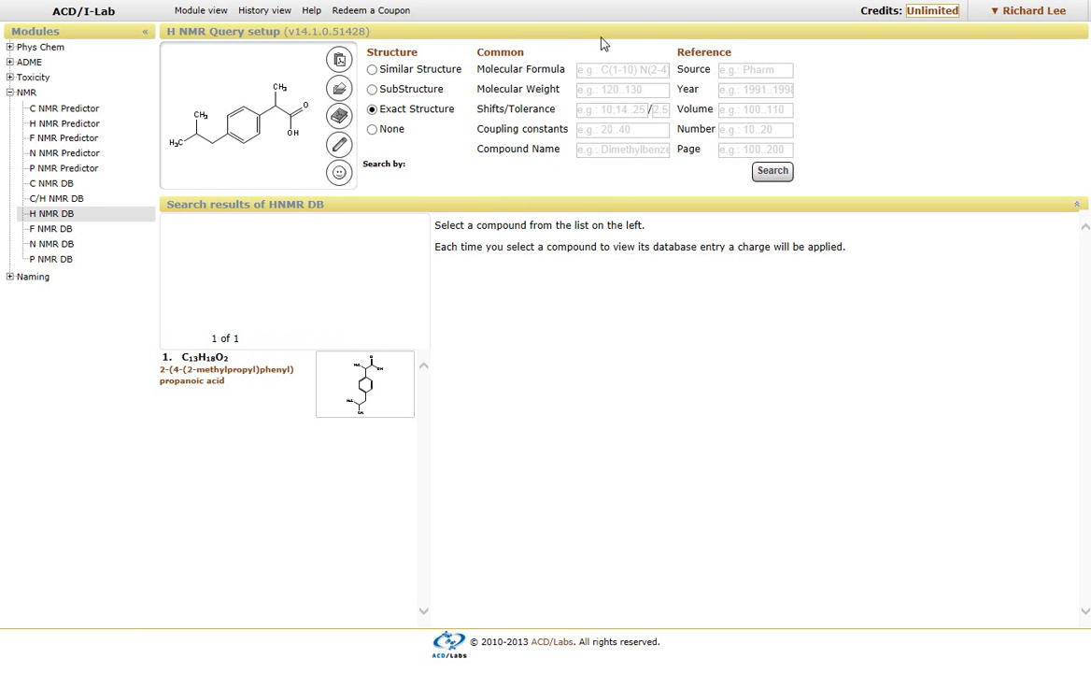
{"action": "mouse_move", "coordinate": [639, 205]}
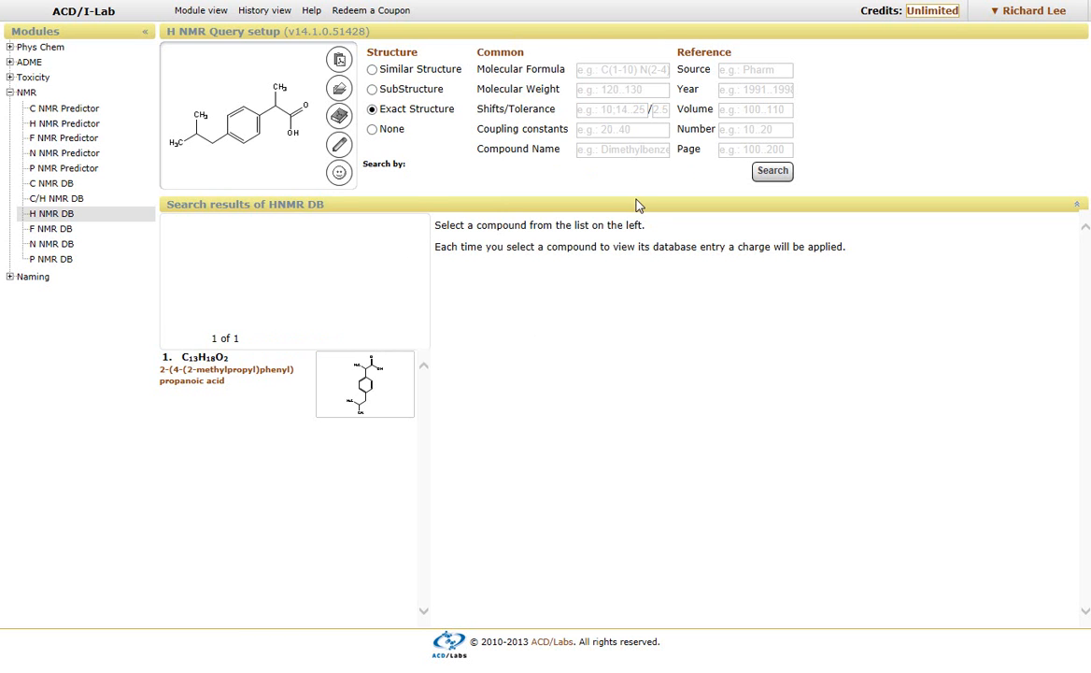
{"action": "mouse_move", "coordinate": [623, 69]}
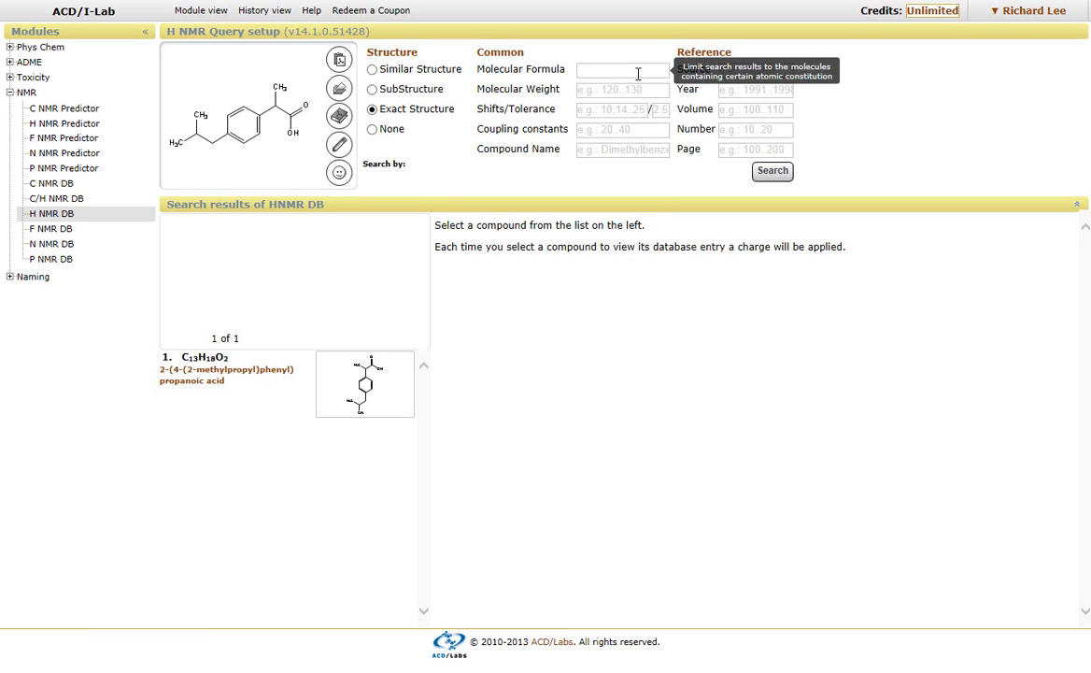
Step: Enter C(1-10) as the molecular formula limit, then clear the field
{"action": "type", "text": "C(1-1"}
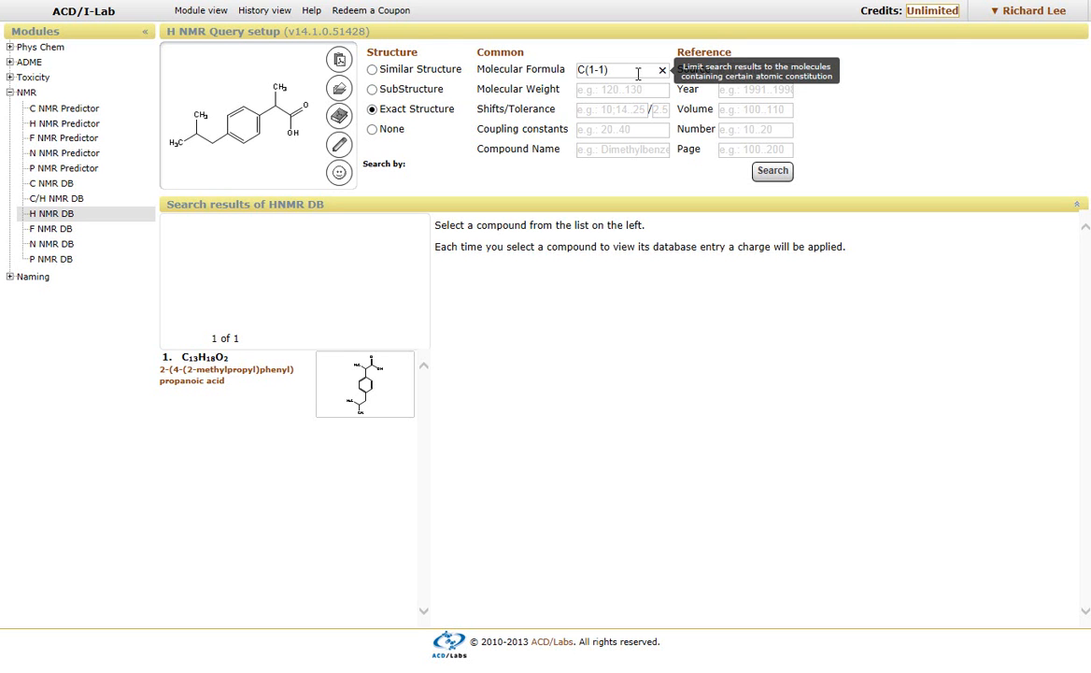
{"action": "type", "text": "0"}
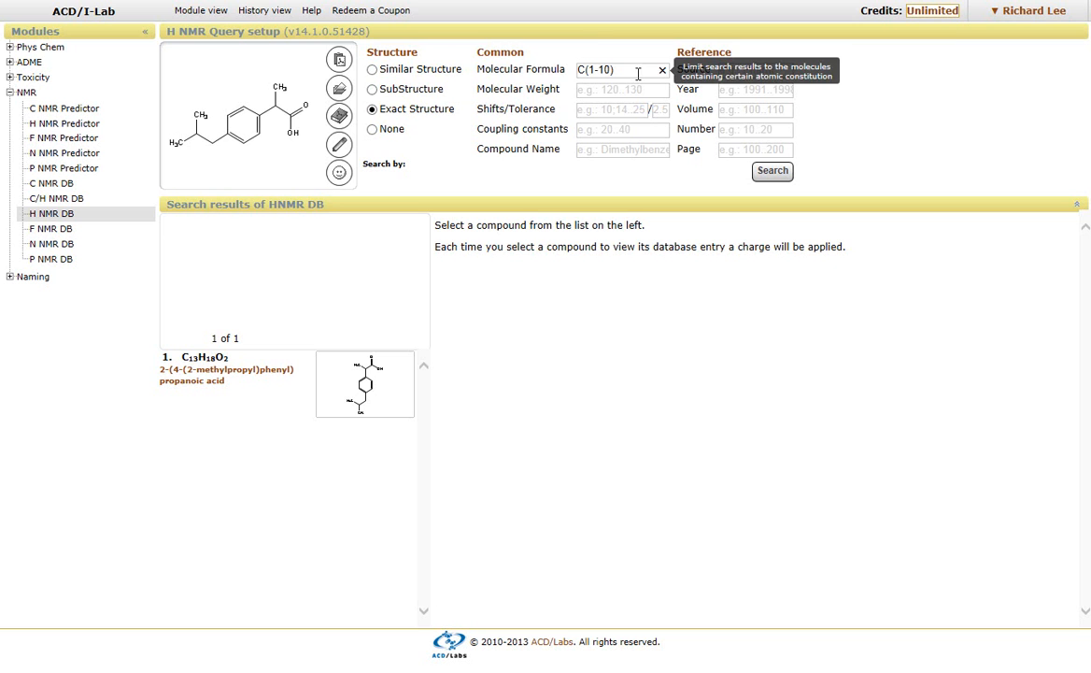
{"action": "left_click", "coordinate": [662, 70]}
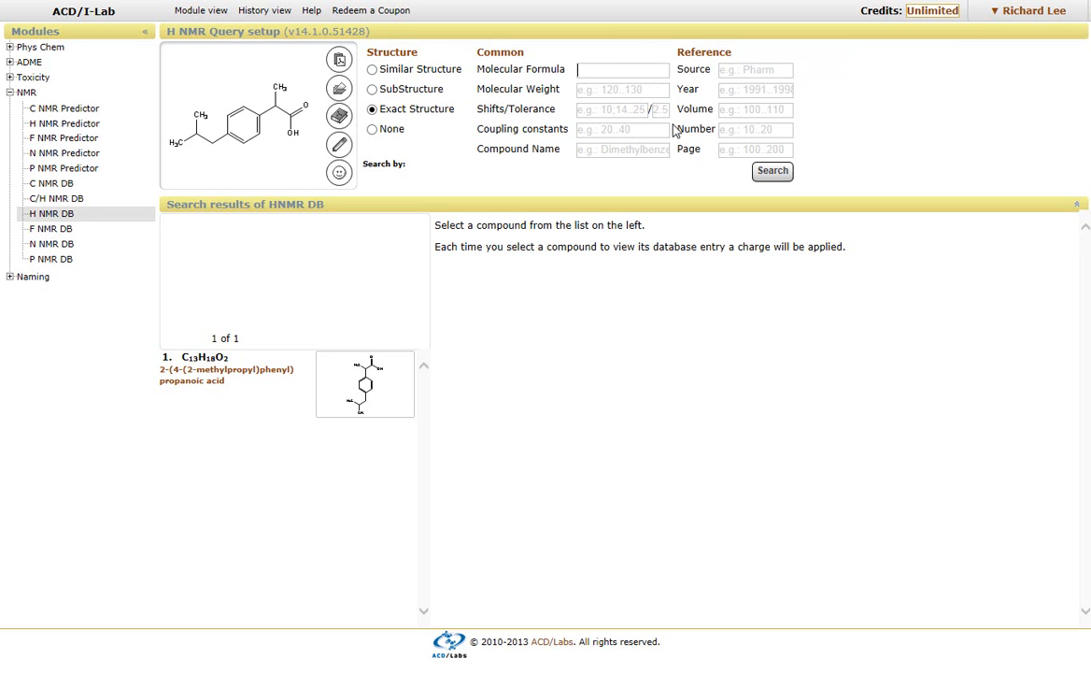
{"action": "mouse_move", "coordinate": [739, 218]}
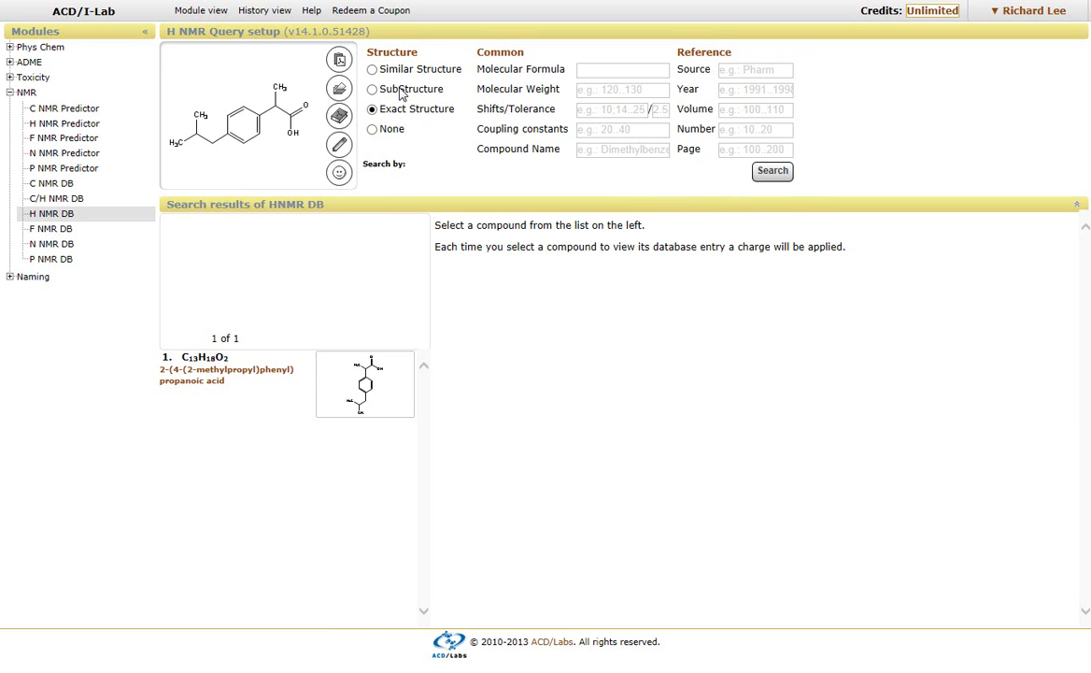
Step: Switch the query to Similar Structure and run the database search
{"action": "left_click", "coordinate": [372, 69]}
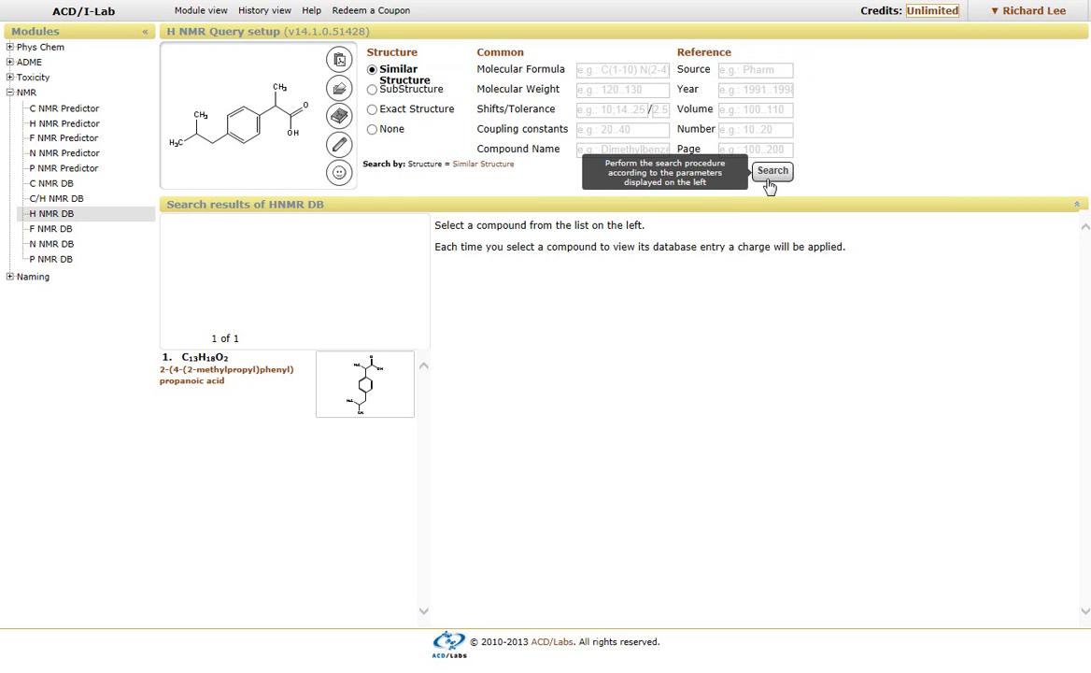
{"action": "left_click", "coordinate": [772, 171]}
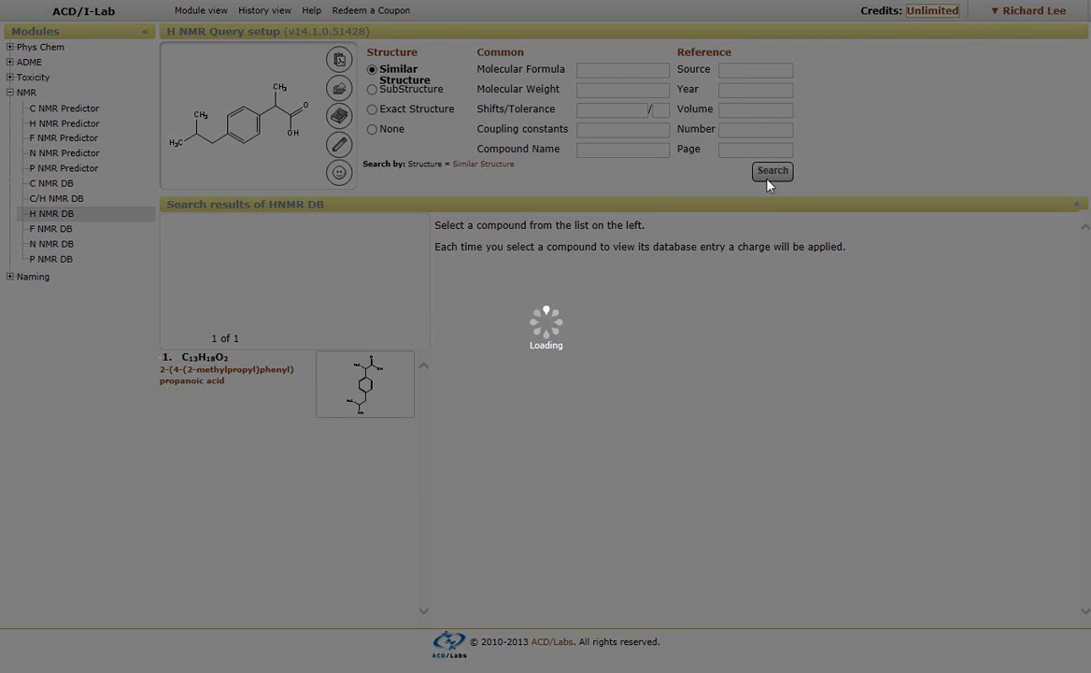
{"action": "left_click", "coordinate": [773, 171]}
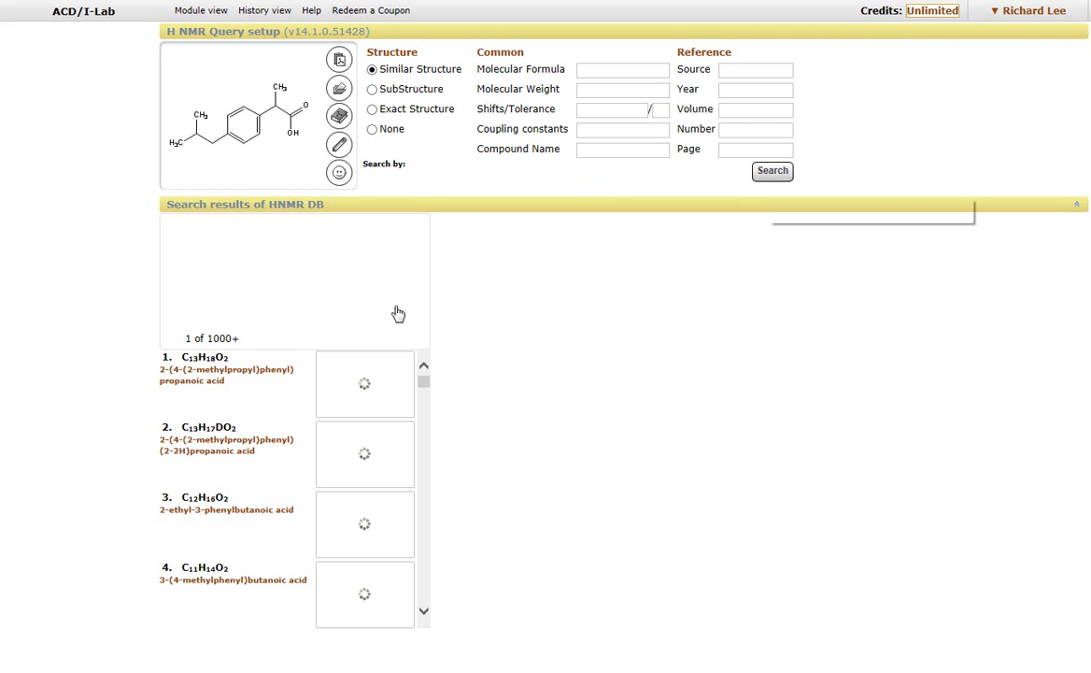
{"action": "mouse_move", "coordinate": [305, 365]}
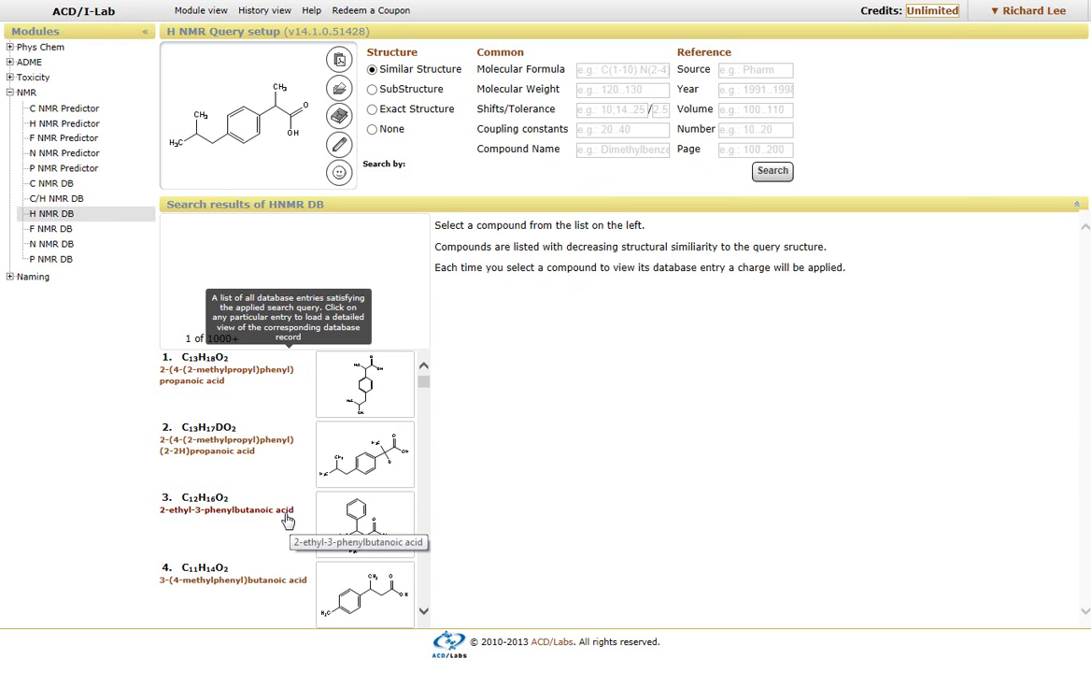
Step: Open result 3, 2-ethyl-3-phenylbutanoic acid, to see its shifts and reference
{"action": "left_click", "coordinate": [226, 509]}
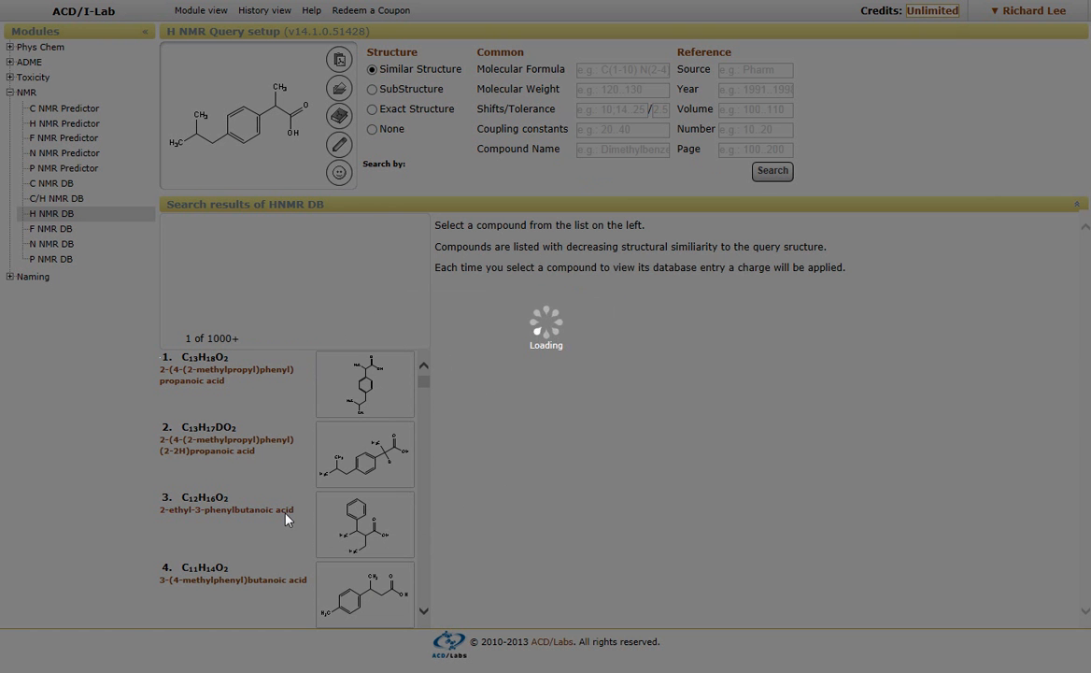
{"action": "left_click", "coordinate": [228, 510]}
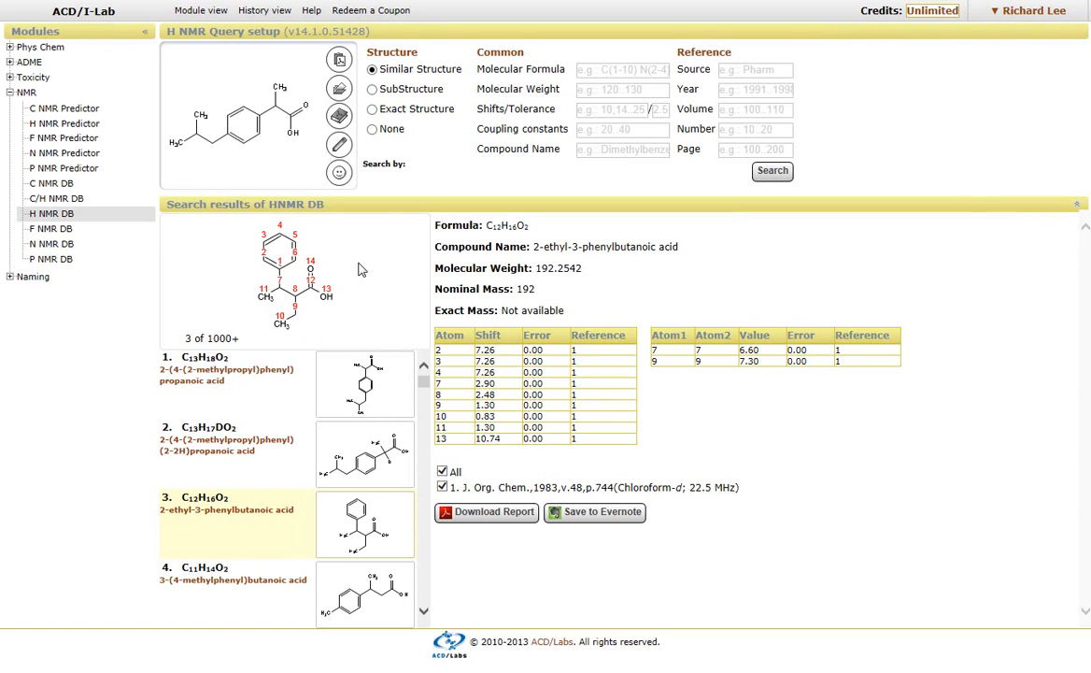
{"action": "mouse_move", "coordinate": [366, 275]}
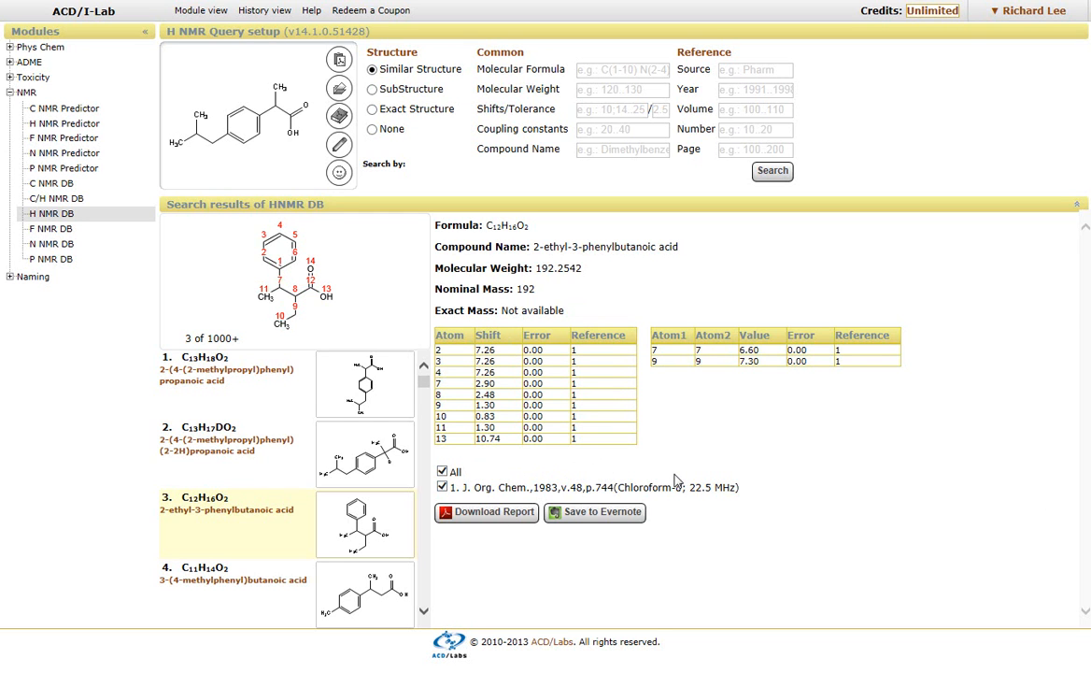
{"action": "mouse_move", "coordinate": [606, 480]}
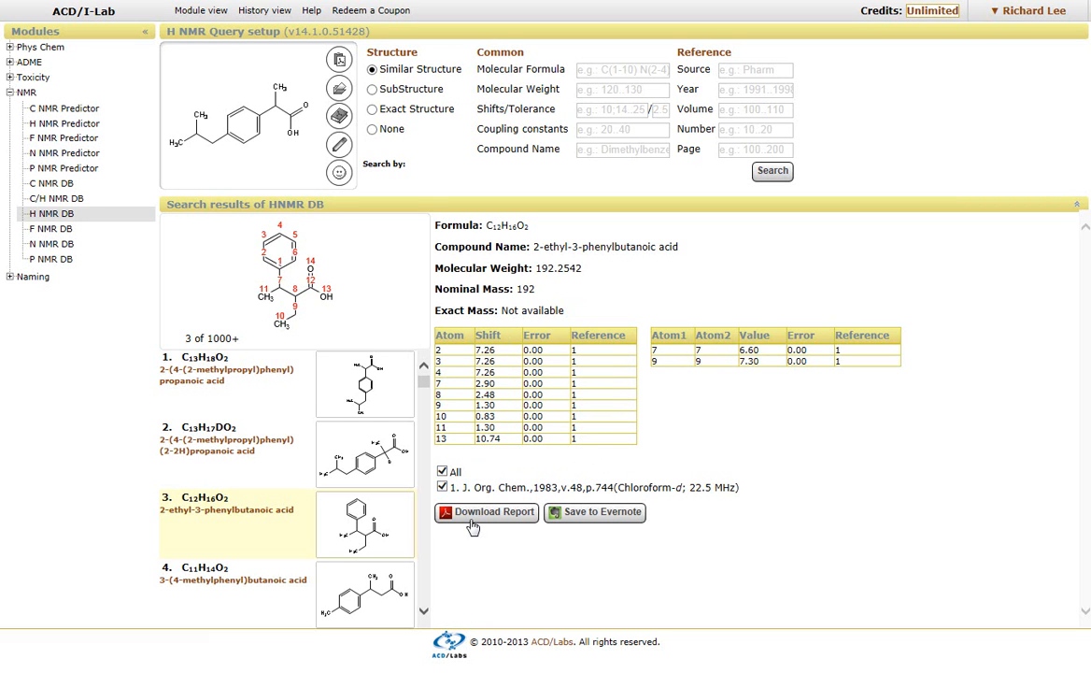
{"action": "mouse_move", "coordinate": [653, 574]}
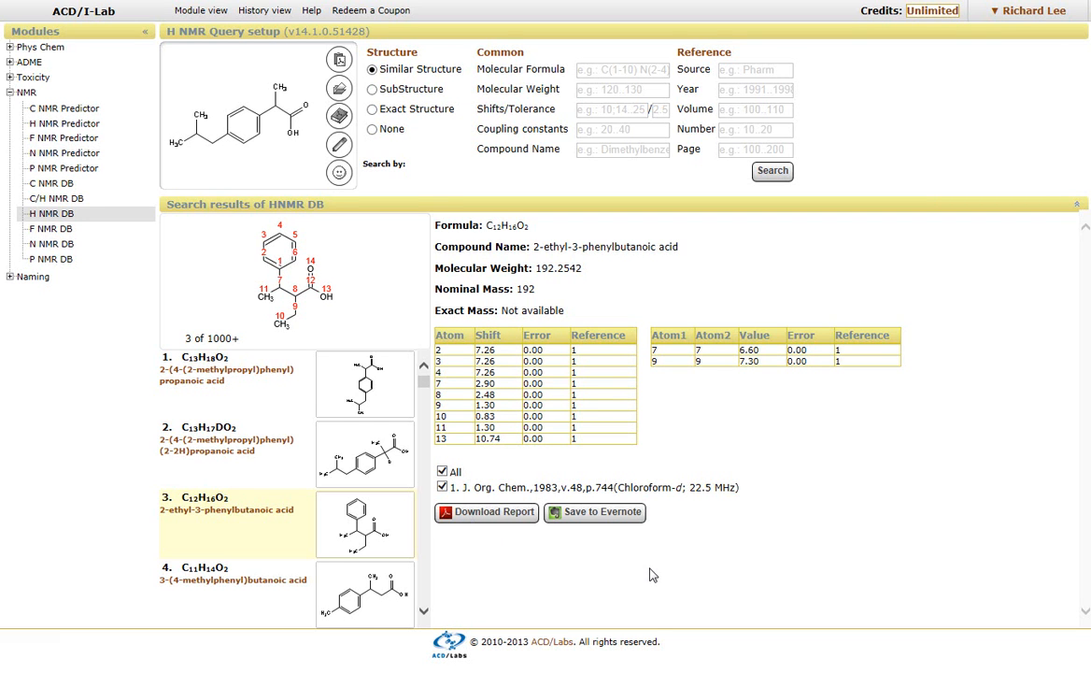
{"action": "mouse_move", "coordinate": [707, 520]}
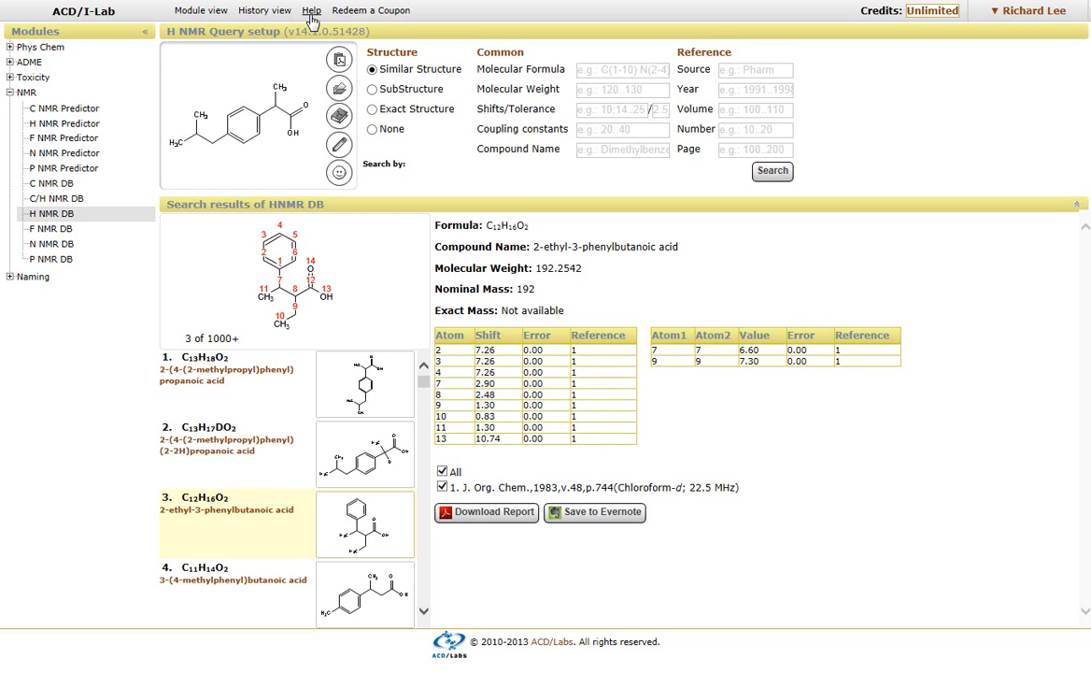
{"action": "mouse_move", "coordinate": [311, 10]}
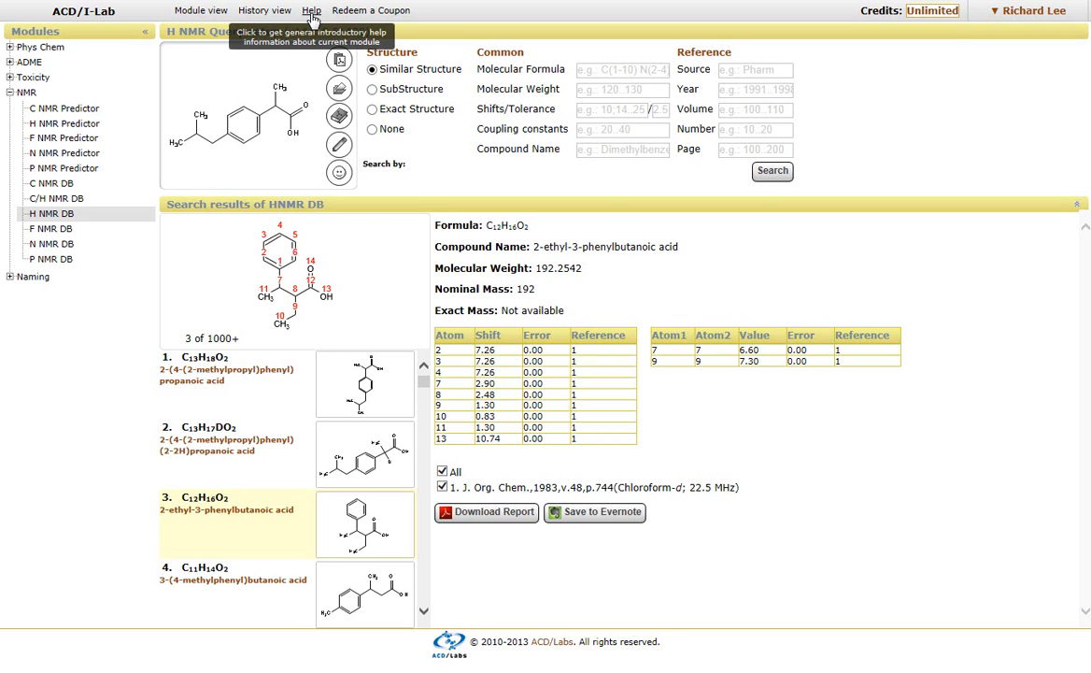
Step: Open Help from the menu bar to show the H NMR DB Module Help
{"action": "left_click", "coordinate": [311, 11]}
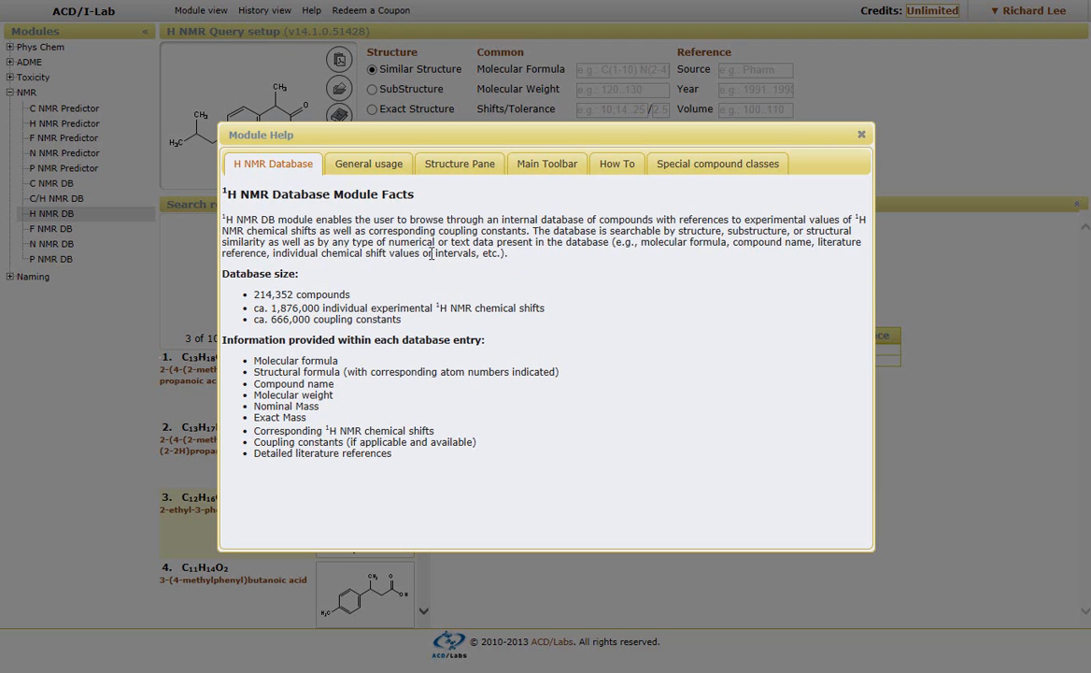
{"action": "mouse_move", "coordinate": [858, 136]}
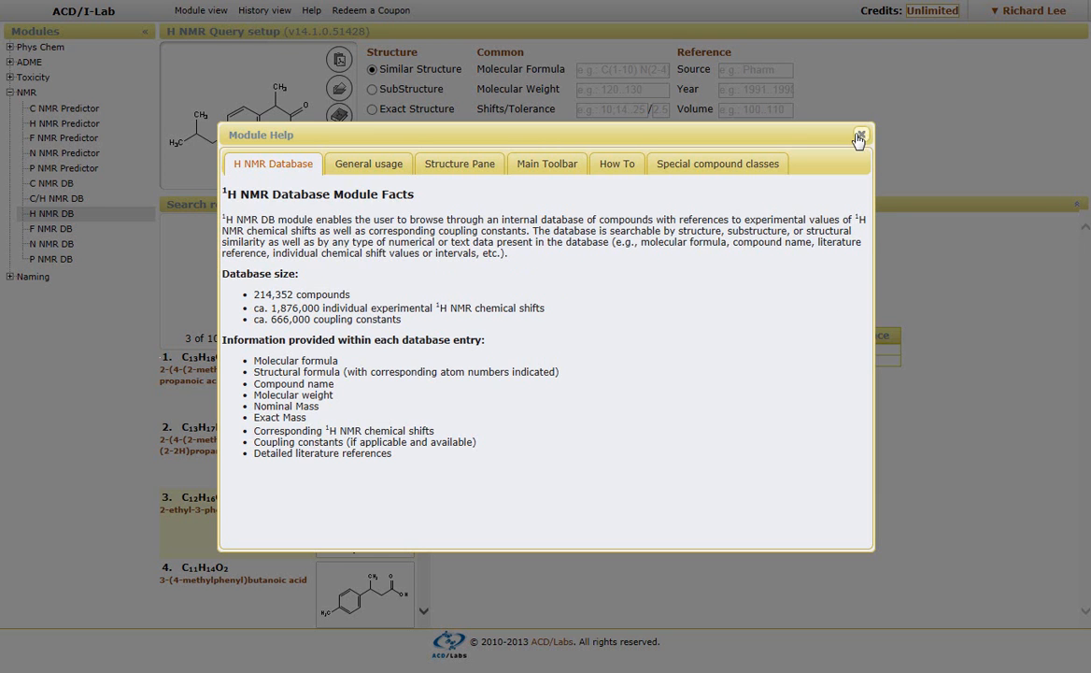
Step: Close the H NMR database Module Help to return to the 2-ethyl-3-phenylbutanoic acid record
{"action": "left_click", "coordinate": [857, 135]}
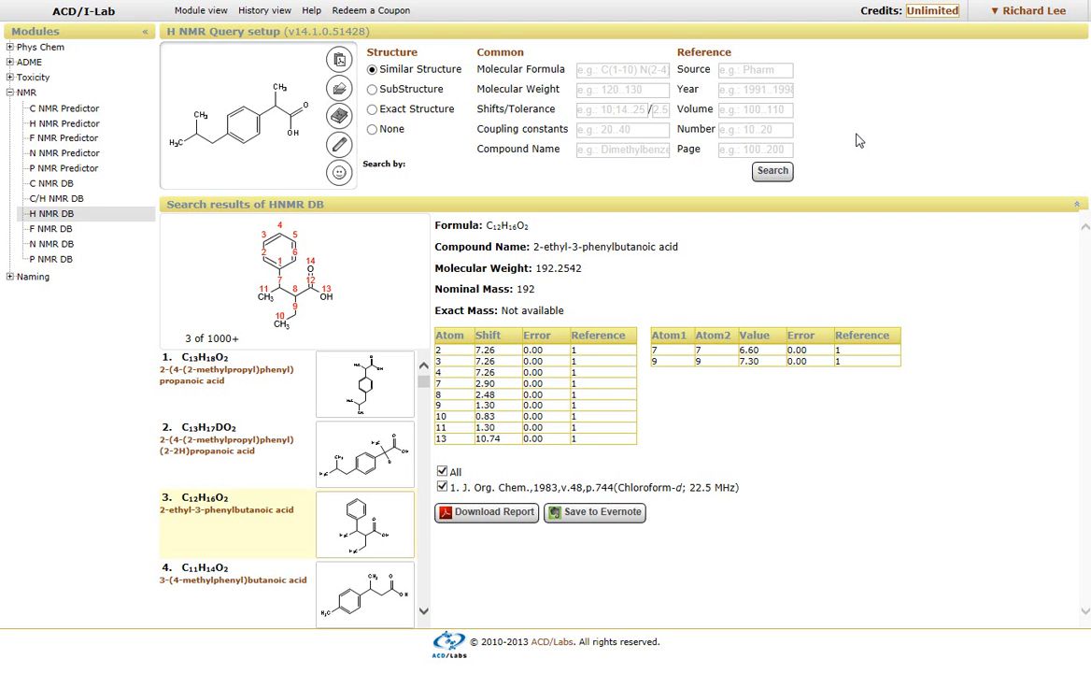
{"action": "mouse_move", "coordinate": [886, 141]}
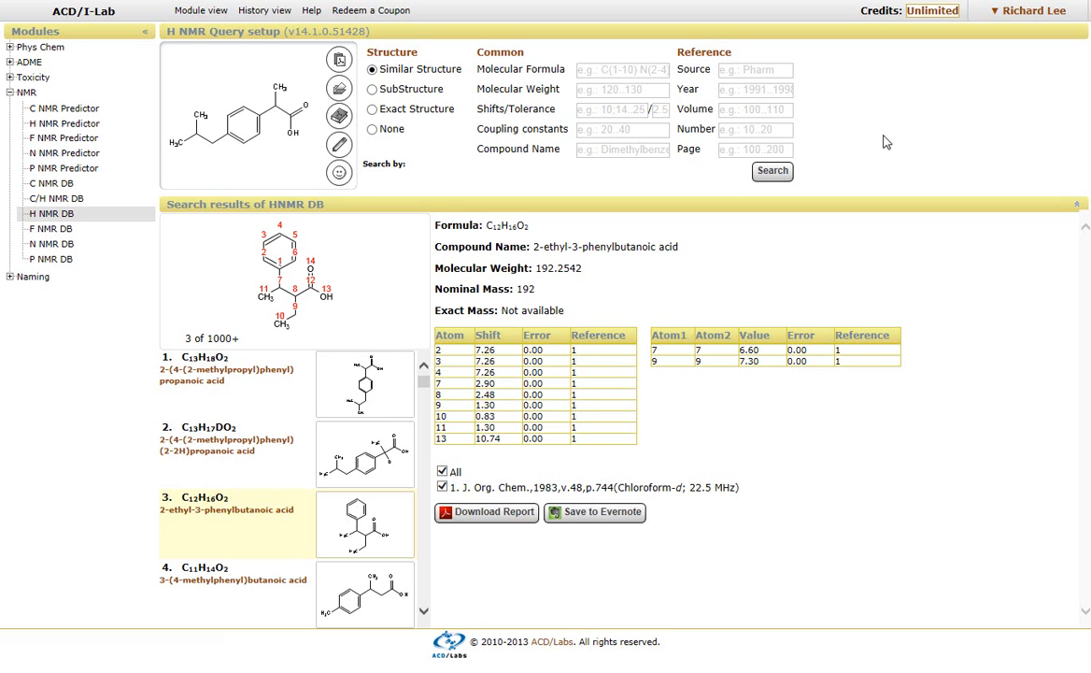
{"action": "mouse_move", "coordinate": [1006, 92]}
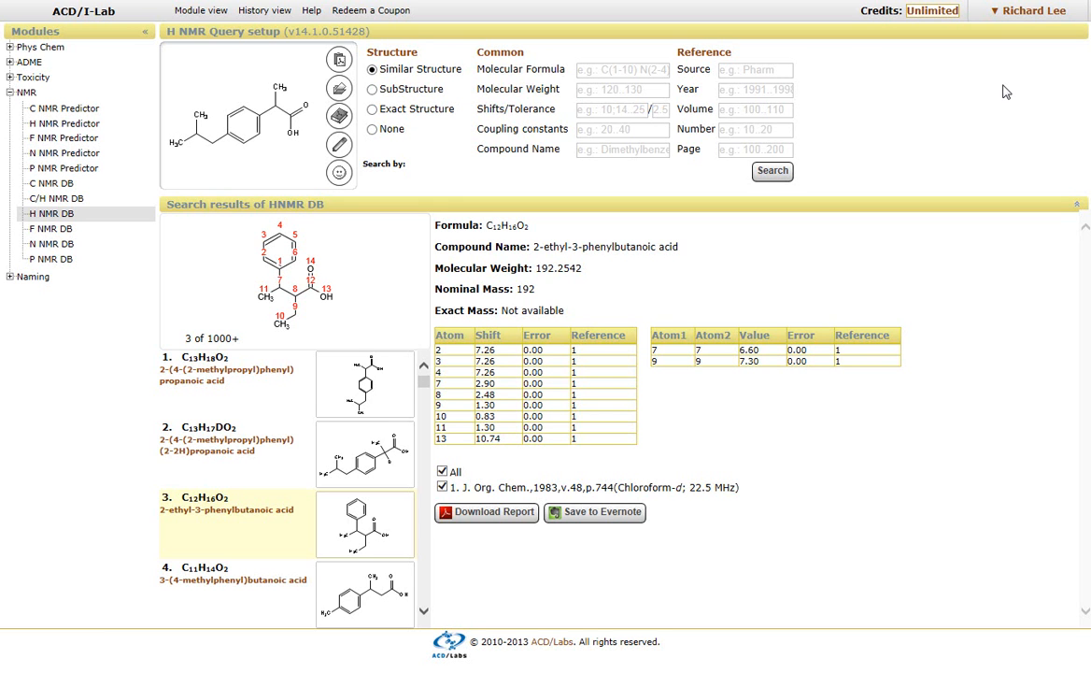